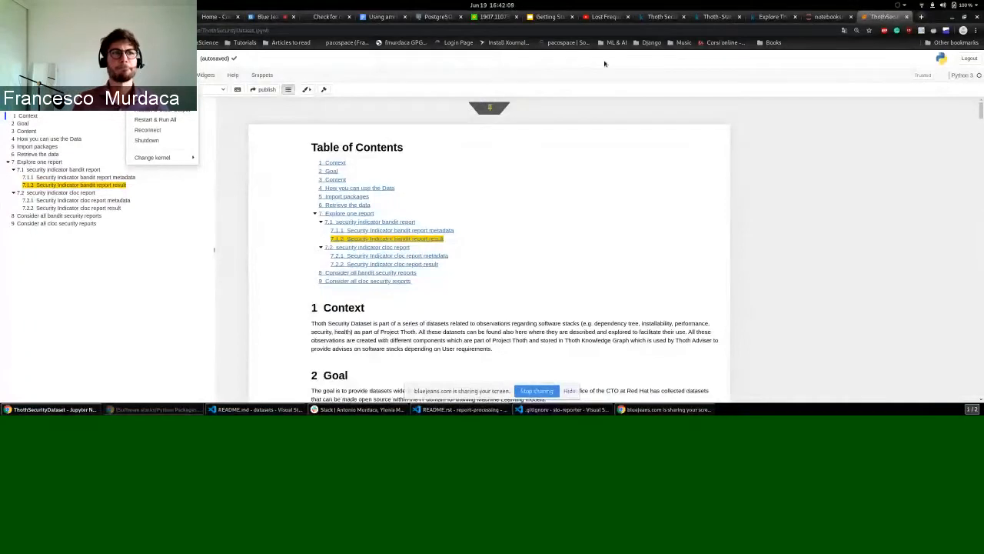
mouse_move(689, 199)
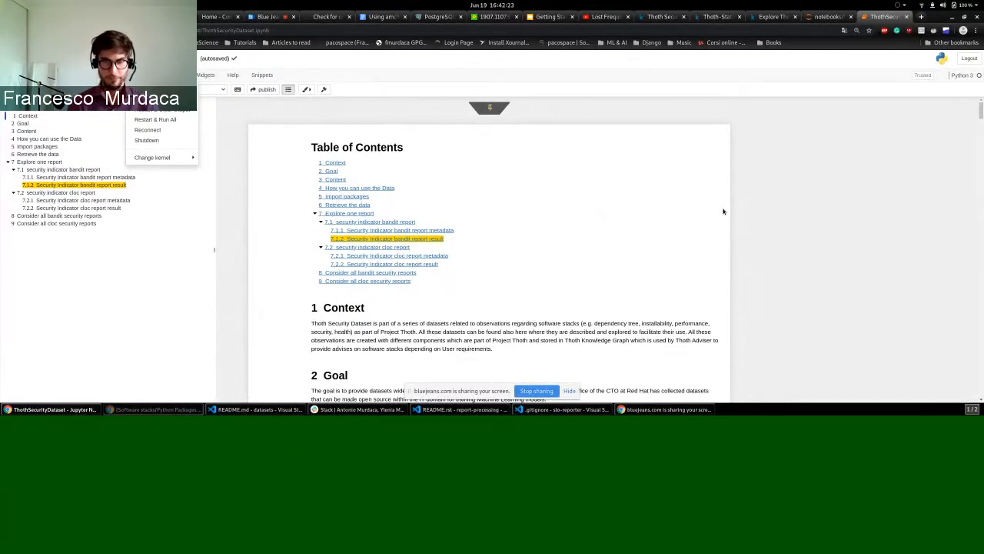
Scroll through the notebook intro and show the dataset's published Kaggle page along the way
scroll("down", 3)
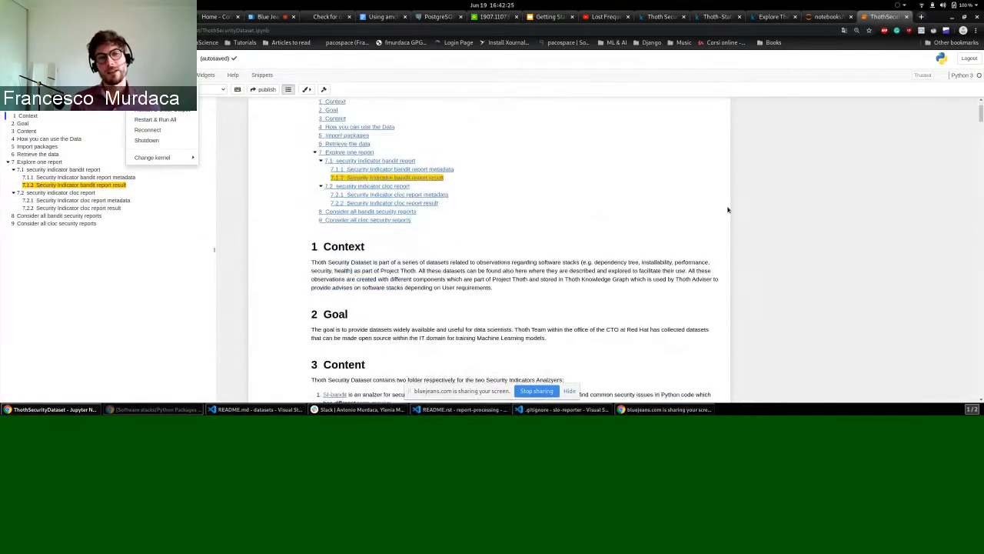
mouse_move(746, 208)
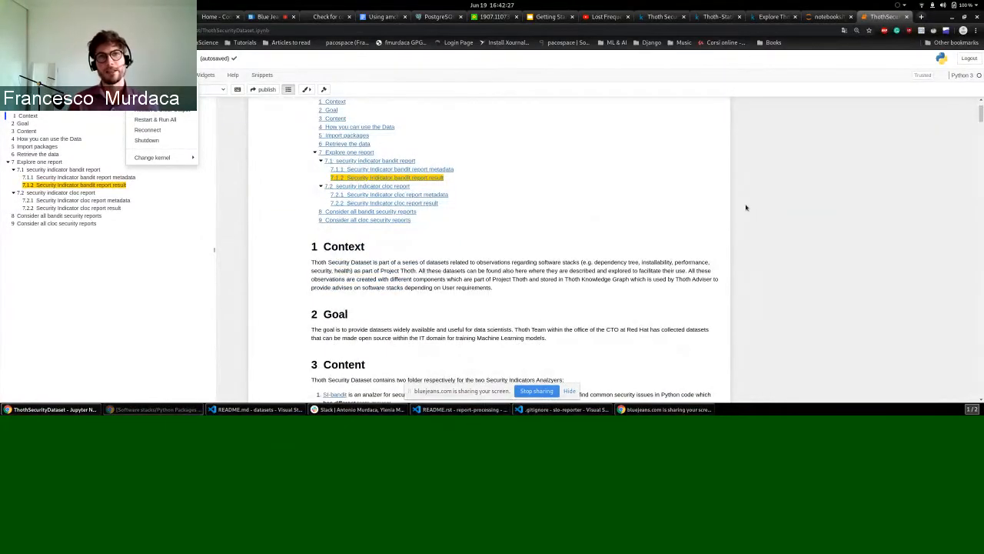
scroll("down", 3)
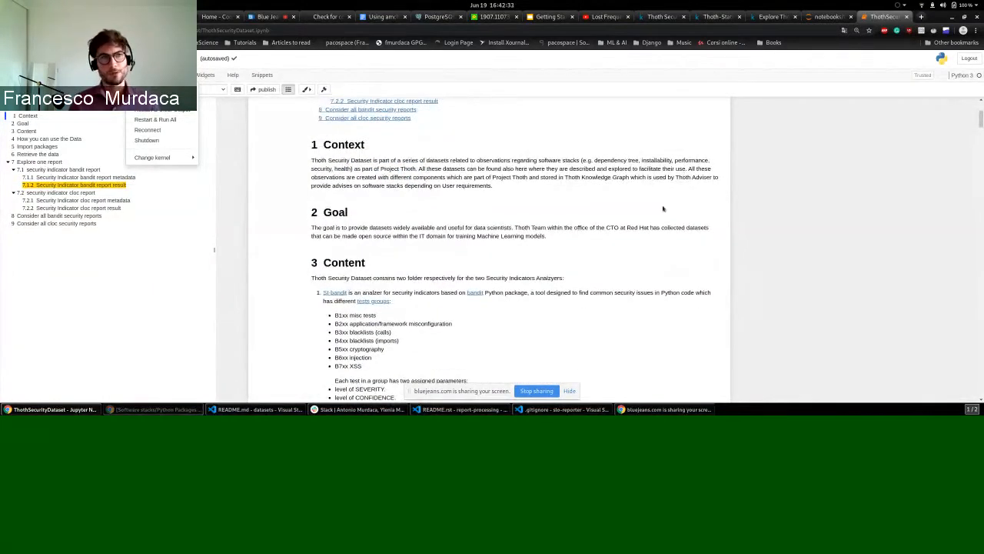
mouse_move(763, 218)
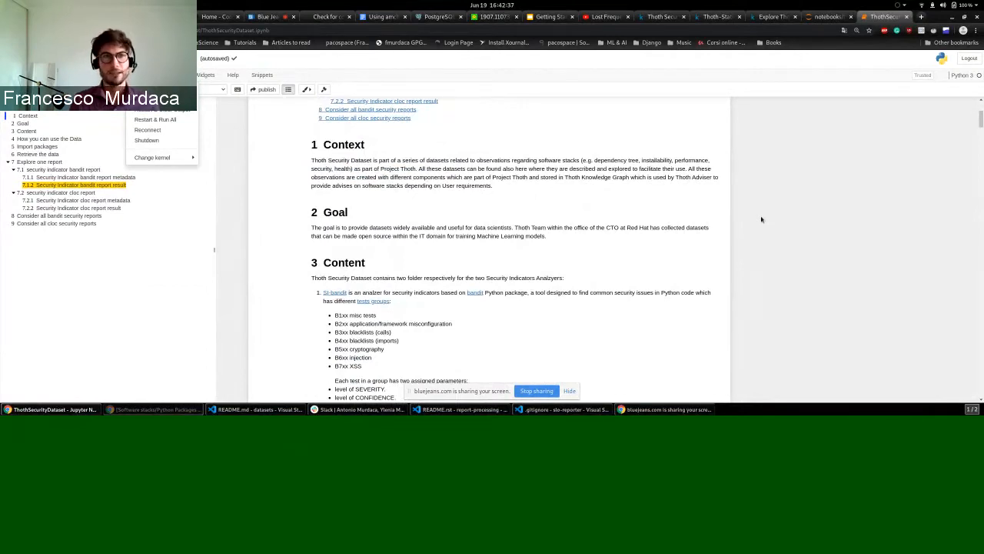
mouse_move(717, 199)
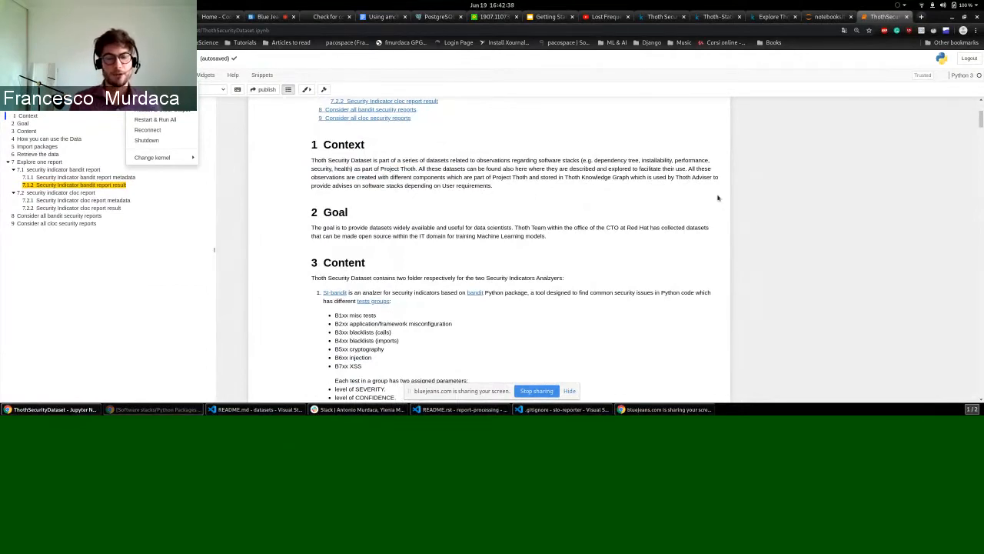
left_click(661, 15)
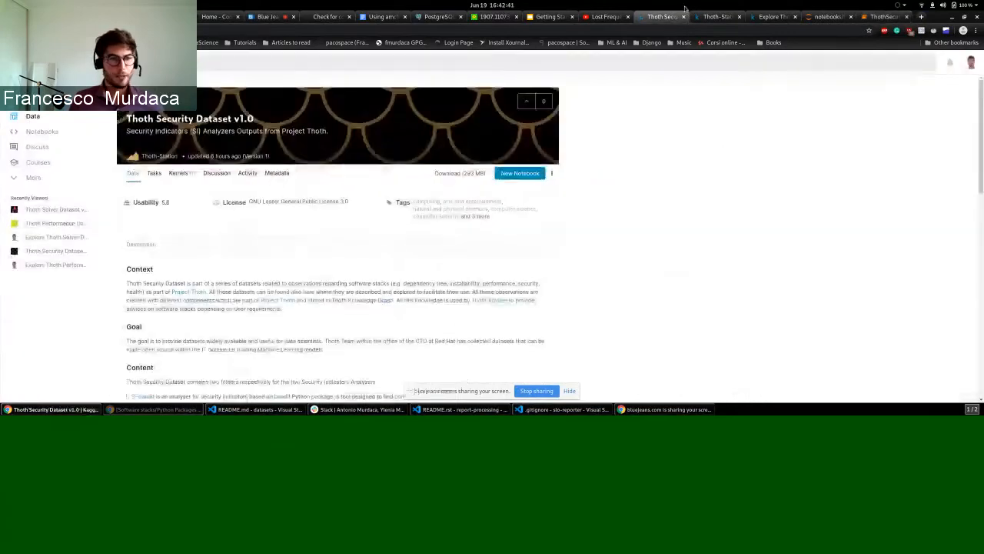
scroll("down", 3)
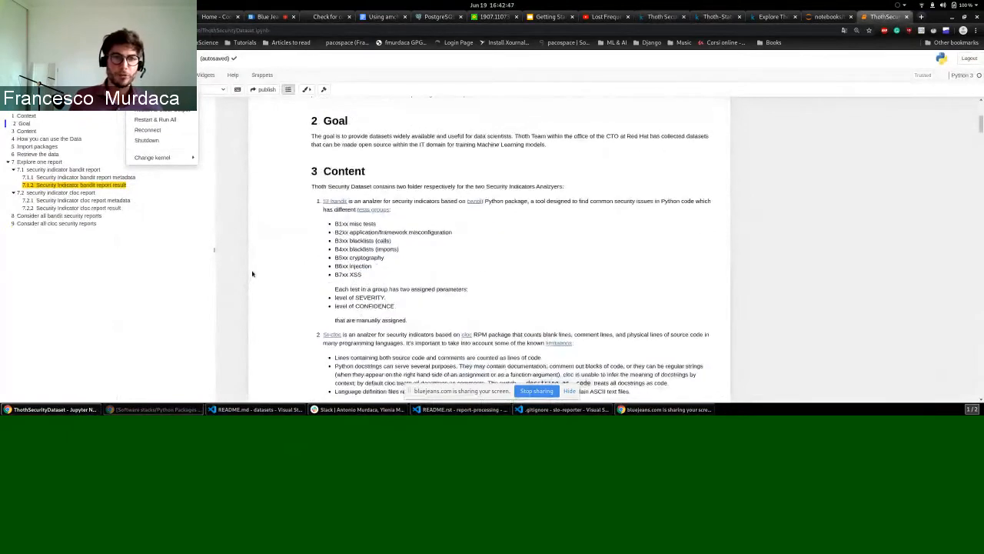
scroll("down", 3)
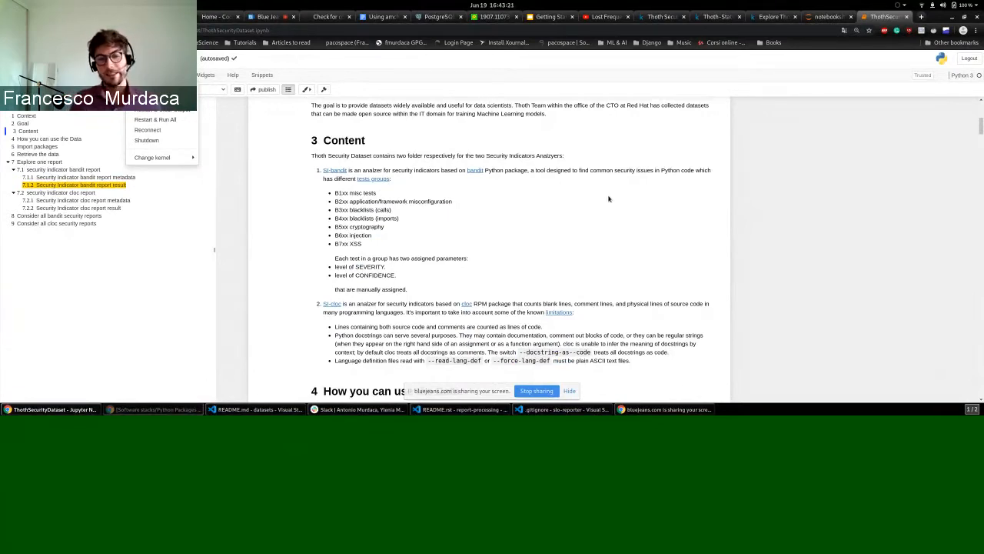
mouse_move(271, 240)
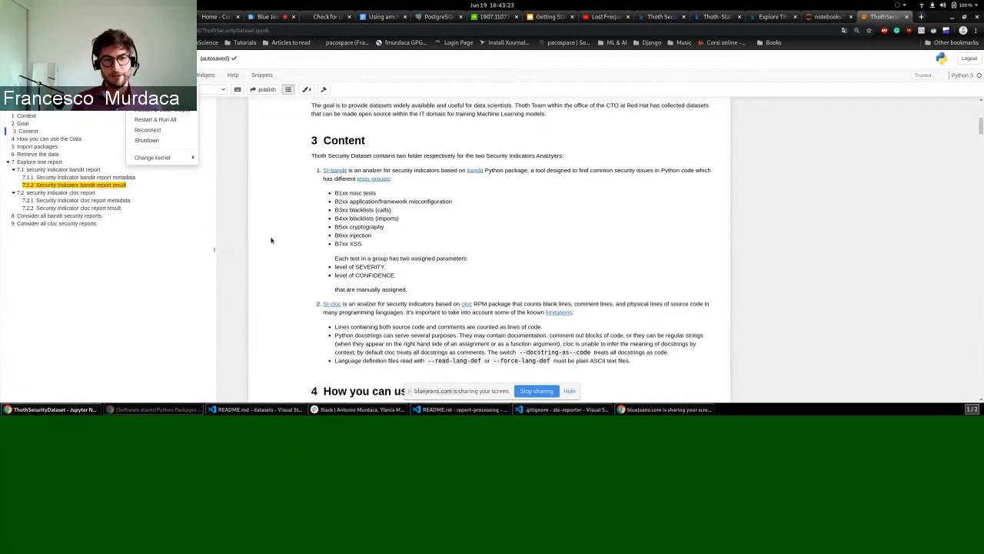
scroll("down", 3)
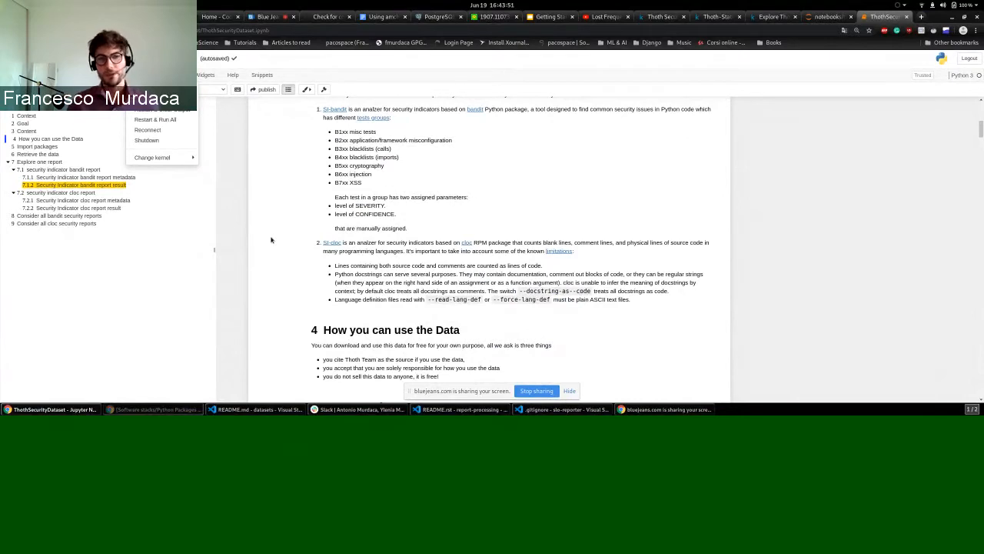
mouse_move(492, 157)
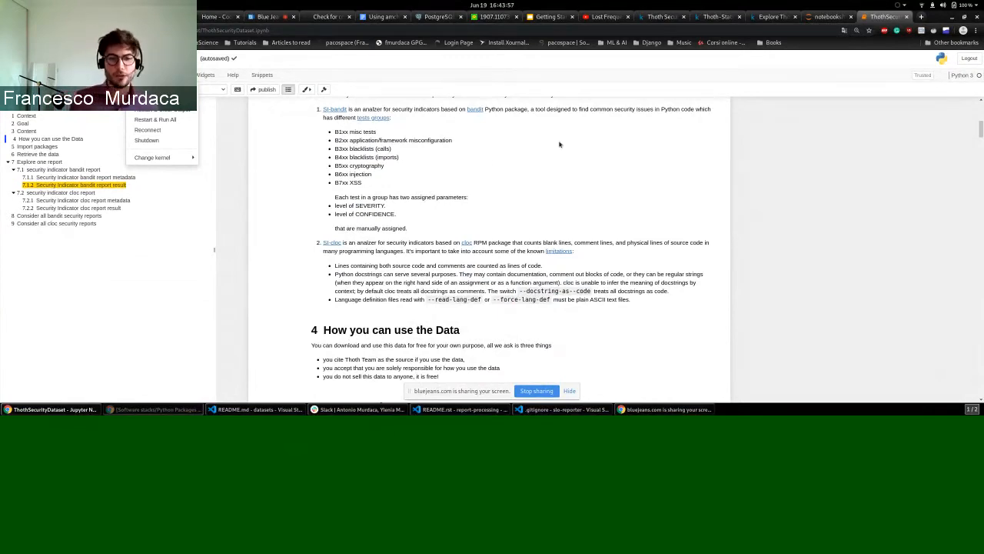
Scroll down to section 7's metadata_df output and the '7.1.2 bandit report result' heading
scroll("down", 3)
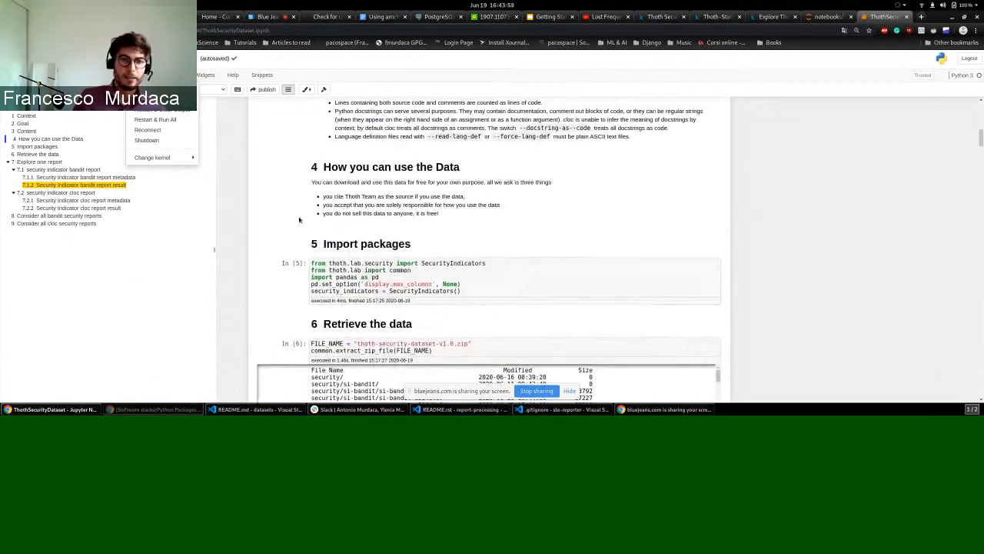
mouse_move(256, 234)
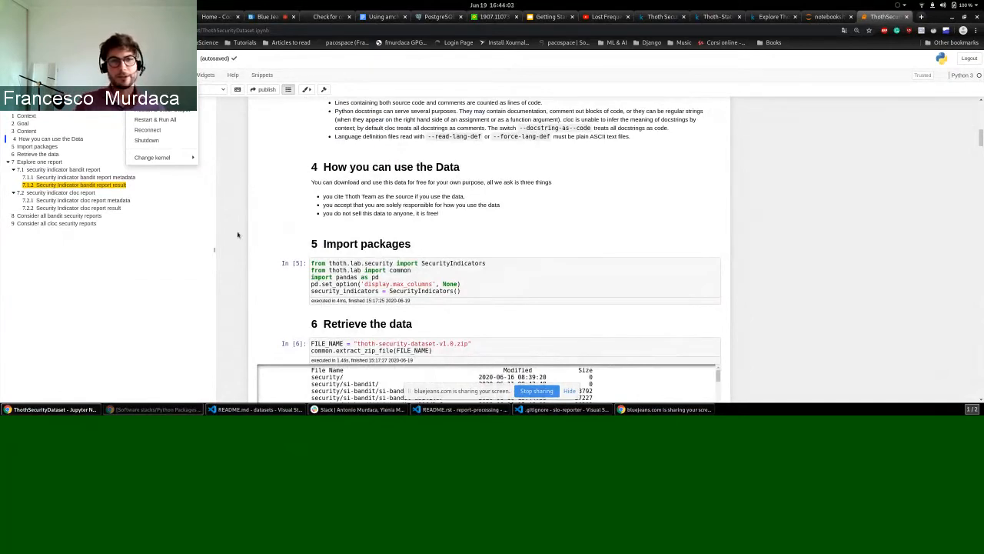
scroll("down", 3)
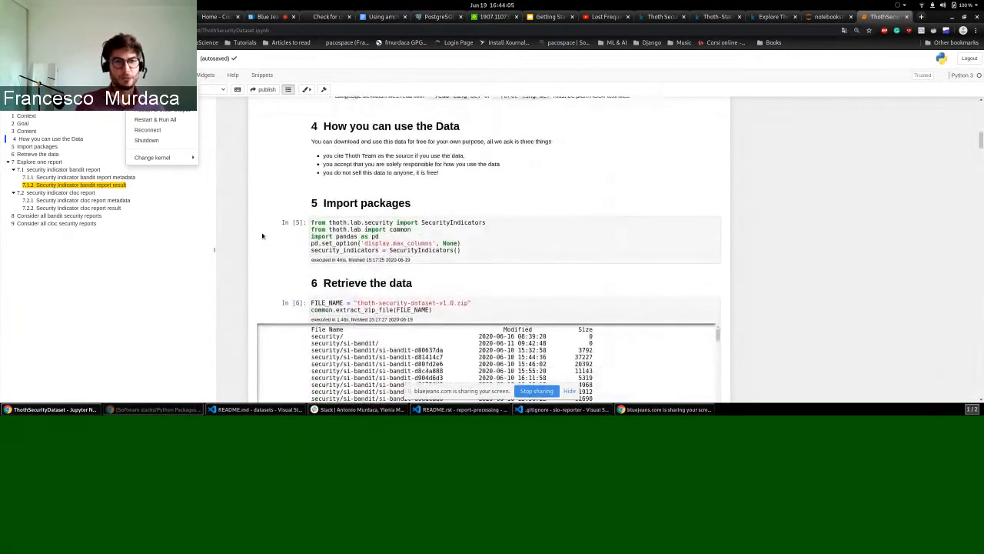
scroll("down", 3)
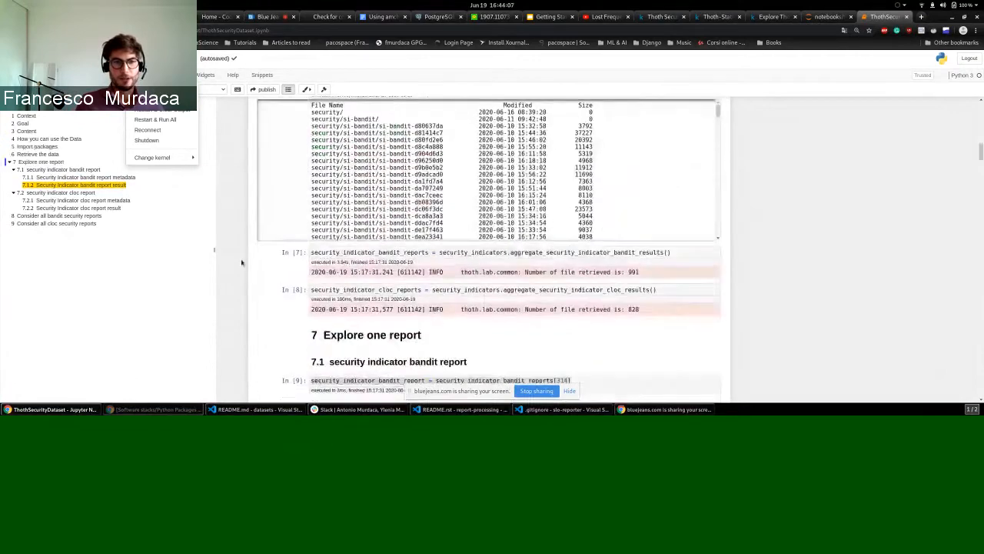
scroll("down", 3)
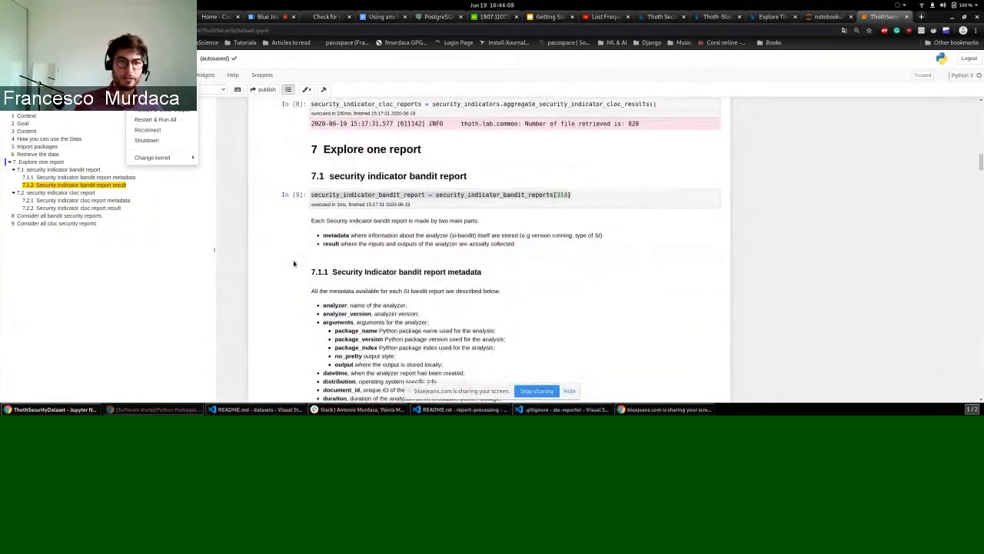
scroll("down", 3)
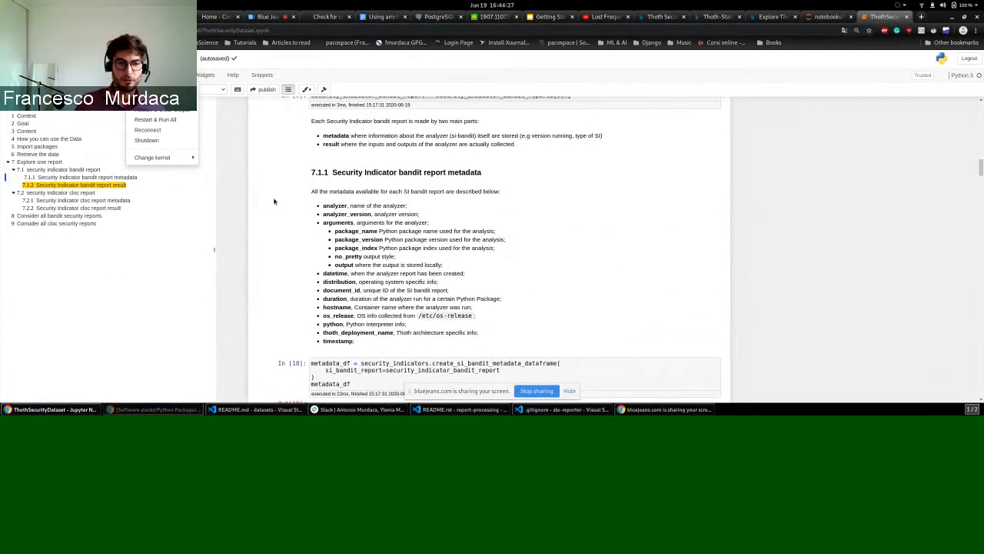
mouse_move(246, 272)
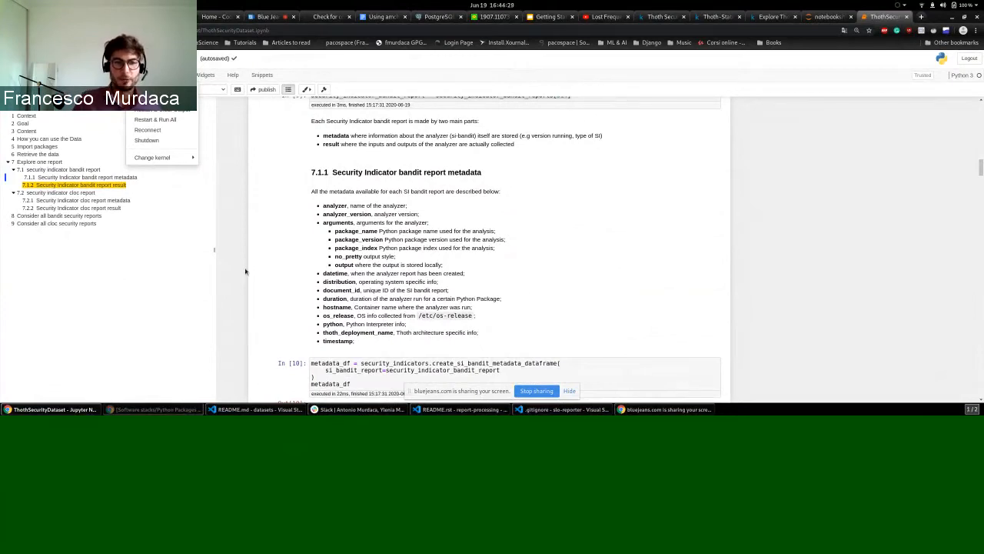
mouse_move(208, 314)
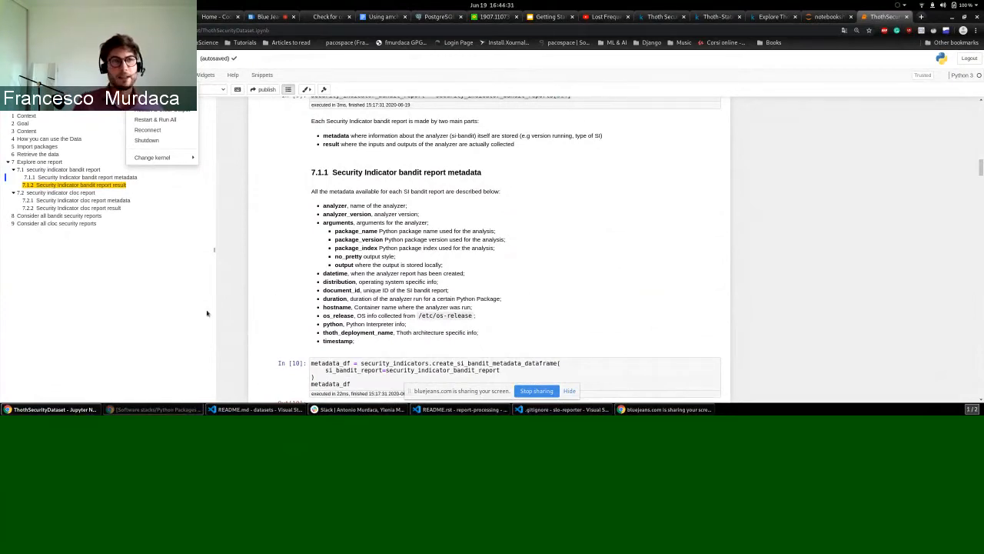
mouse_move(262, 234)
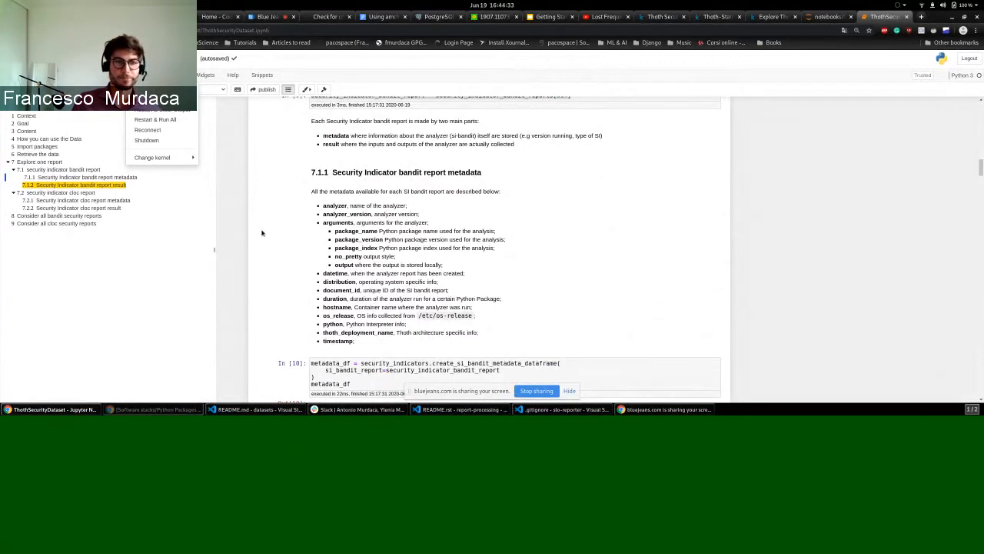
mouse_move(269, 237)
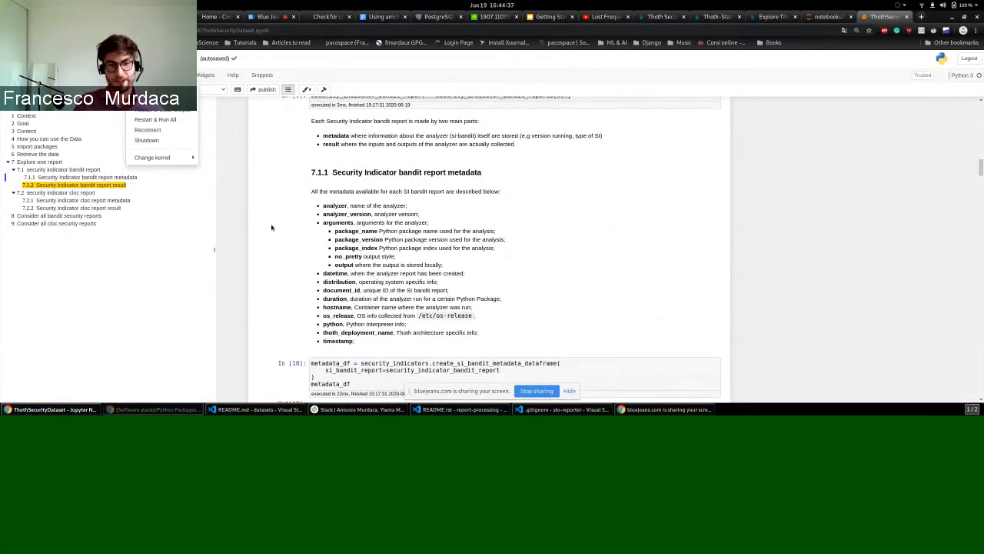
scroll("down", 3)
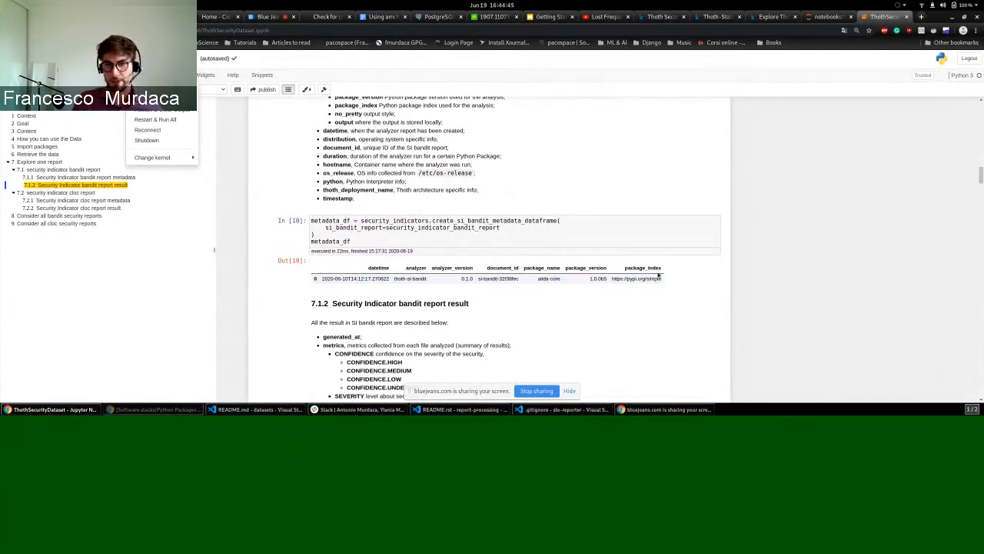
mouse_move(557, 256)
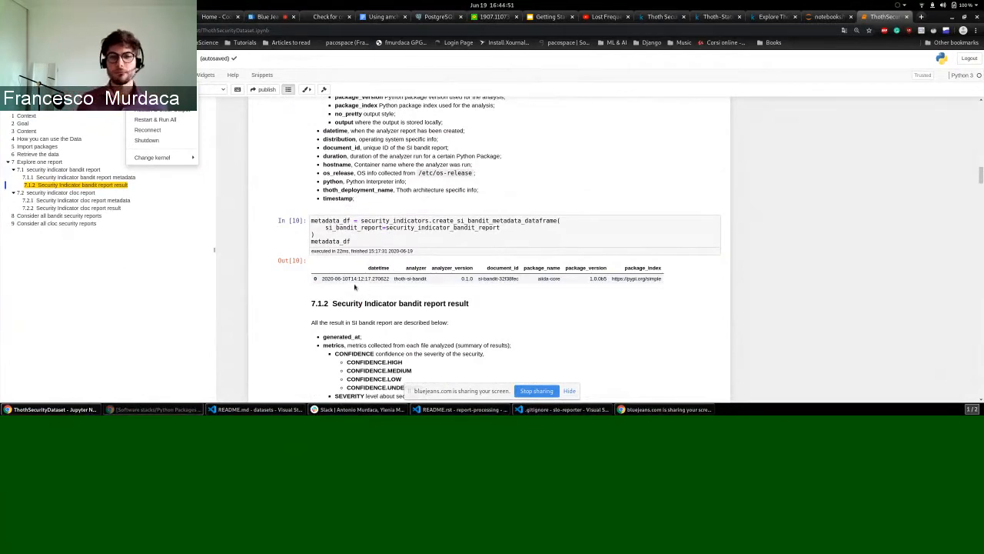
mouse_move(259, 231)
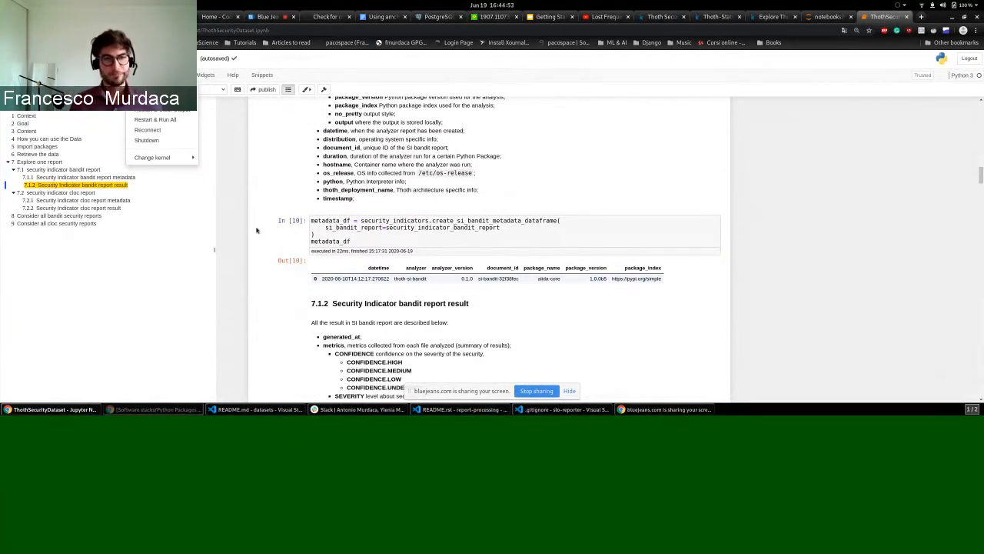
Scroll past the metrics dataframe and filename cells, viewing the wide table's right-hand columns
scroll("down", 3)
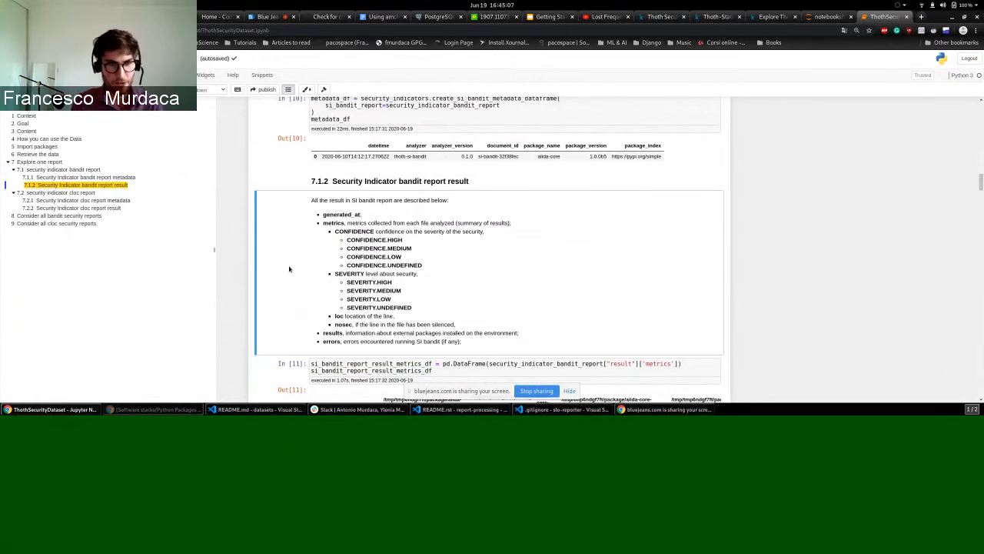
mouse_move(311, 263)
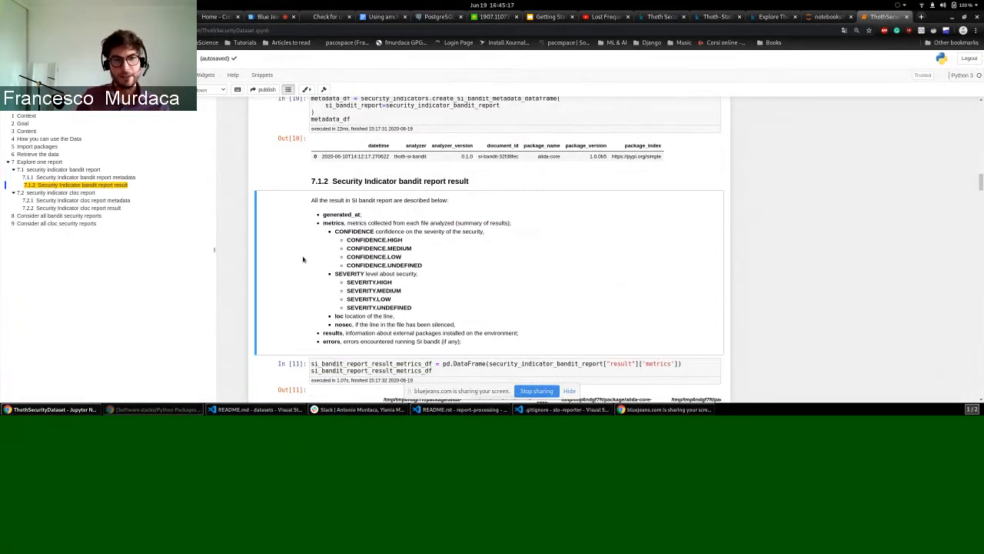
mouse_move(320, 245)
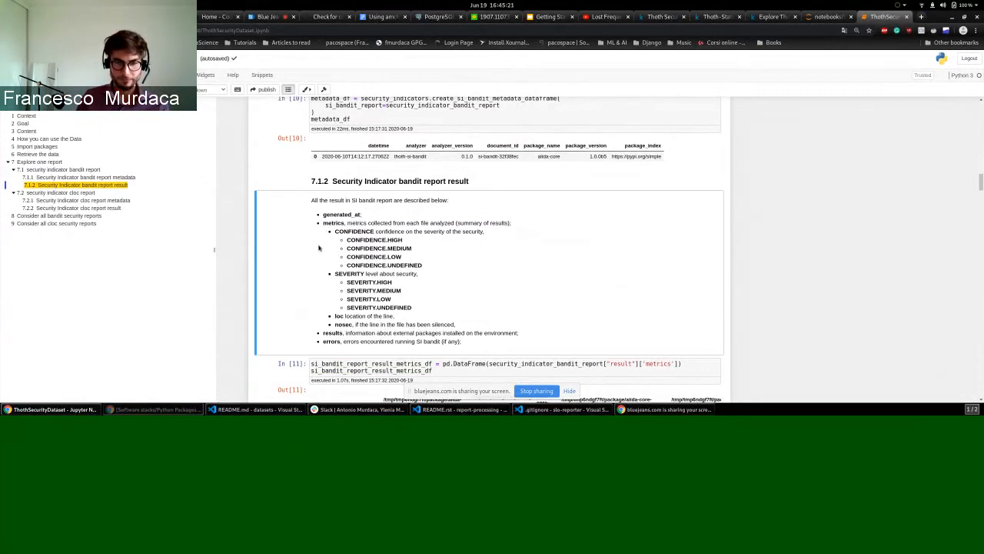
mouse_move(293, 252)
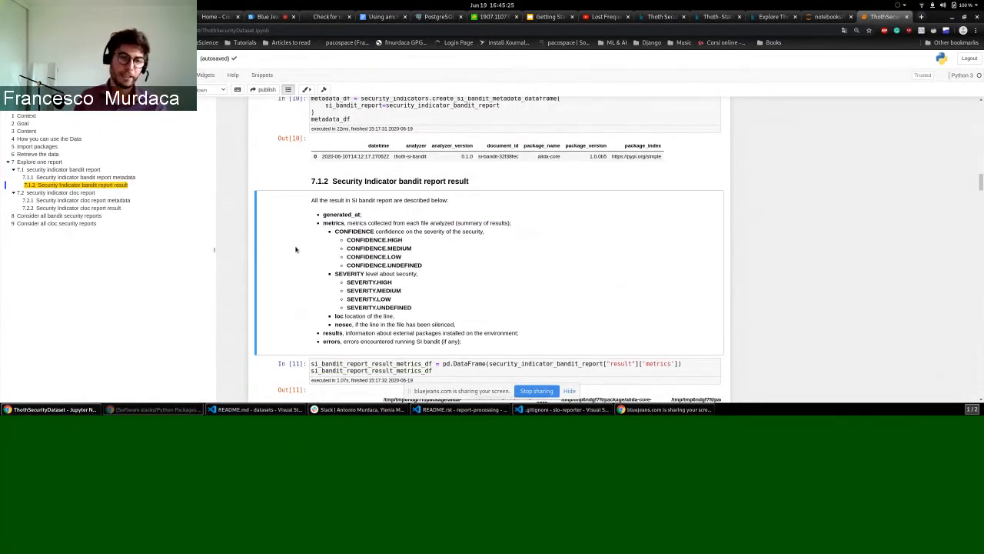
scroll("down", 3)
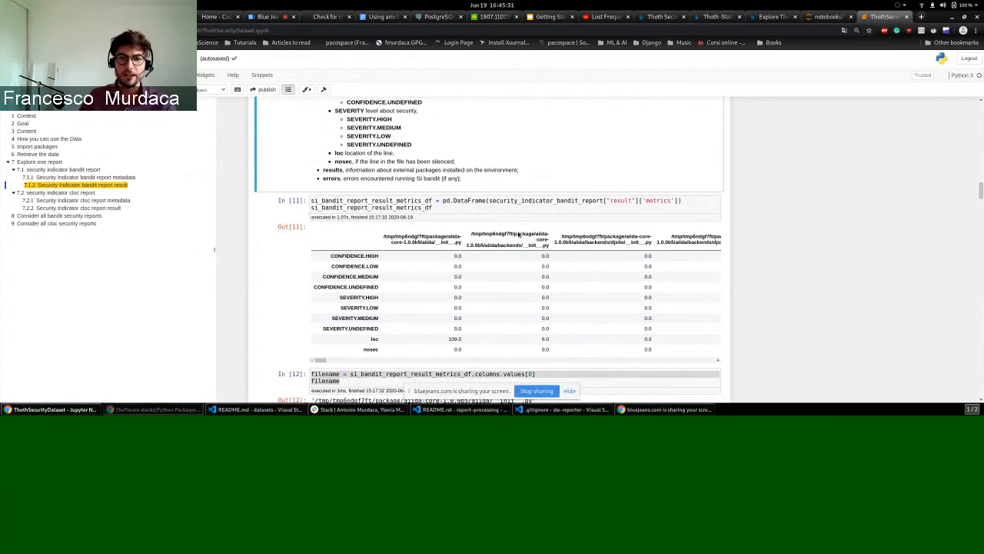
scroll("right", 3)
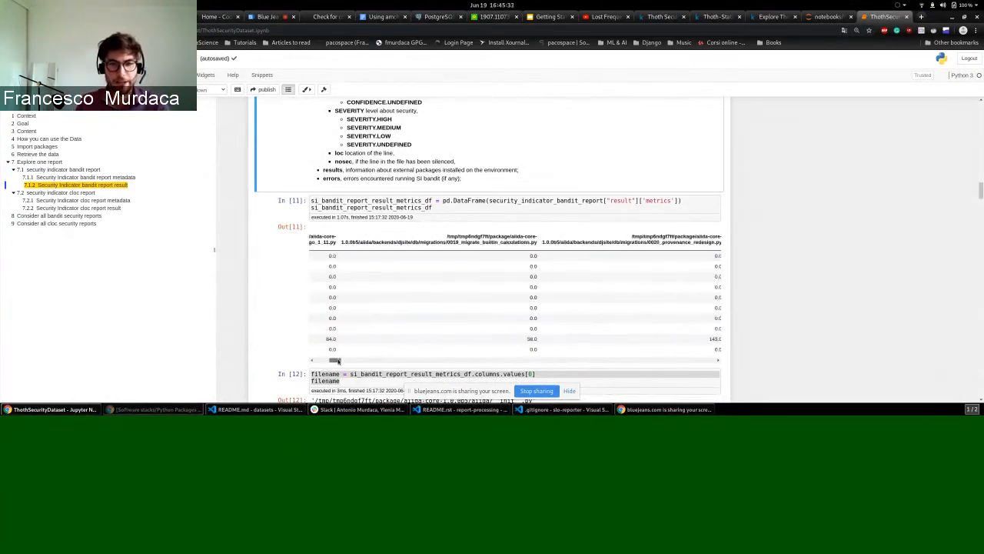
scroll("right", 3)
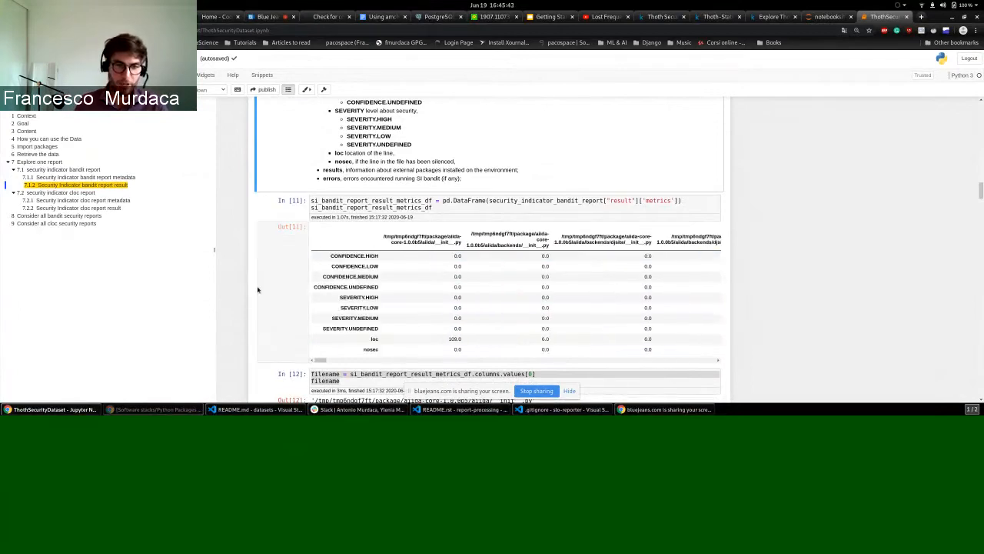
scroll("down", 3)
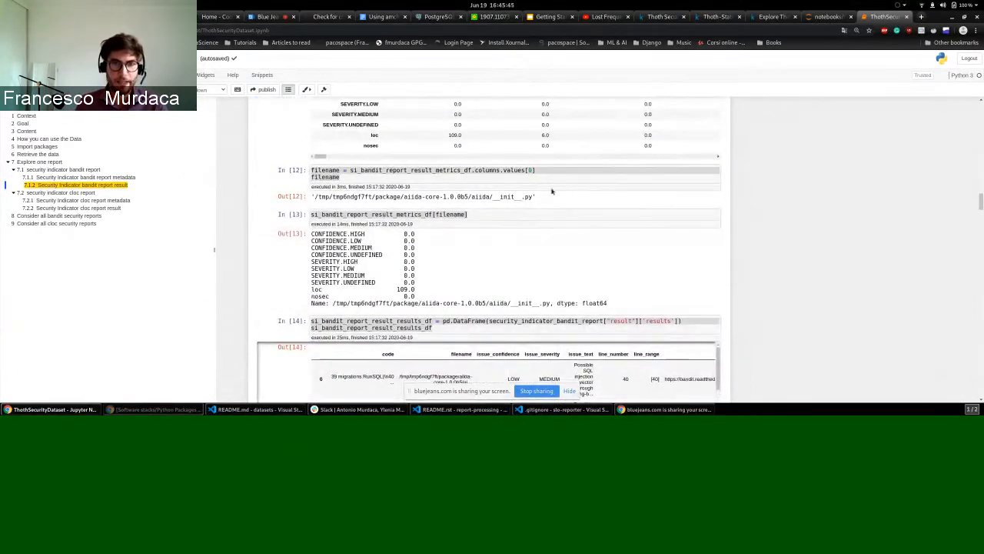
scroll("up", 3)
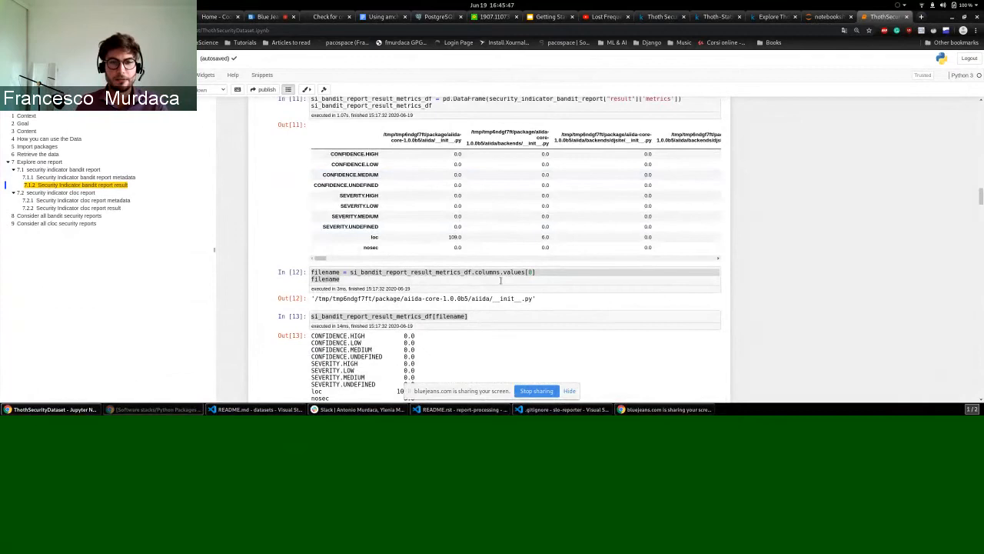
Bring up the si_bandit_report_results_df output with code, filename, confidence and severity columns
scroll("down", 3)
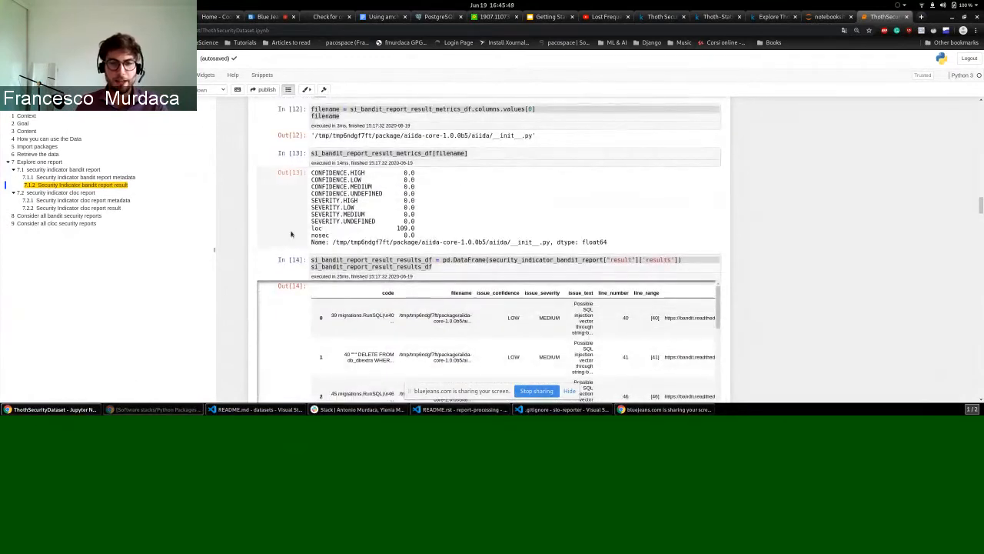
scroll("down", 3)
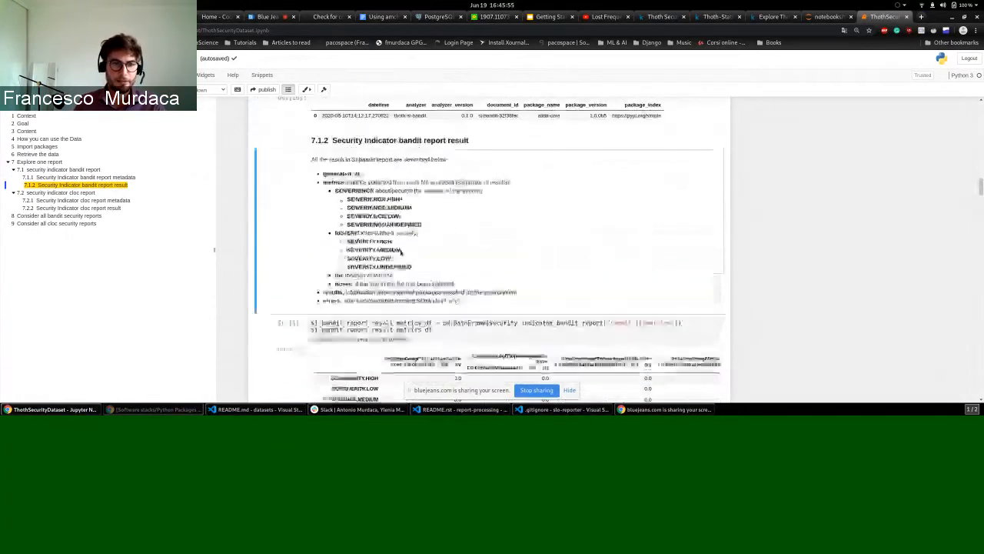
scroll("down", 3)
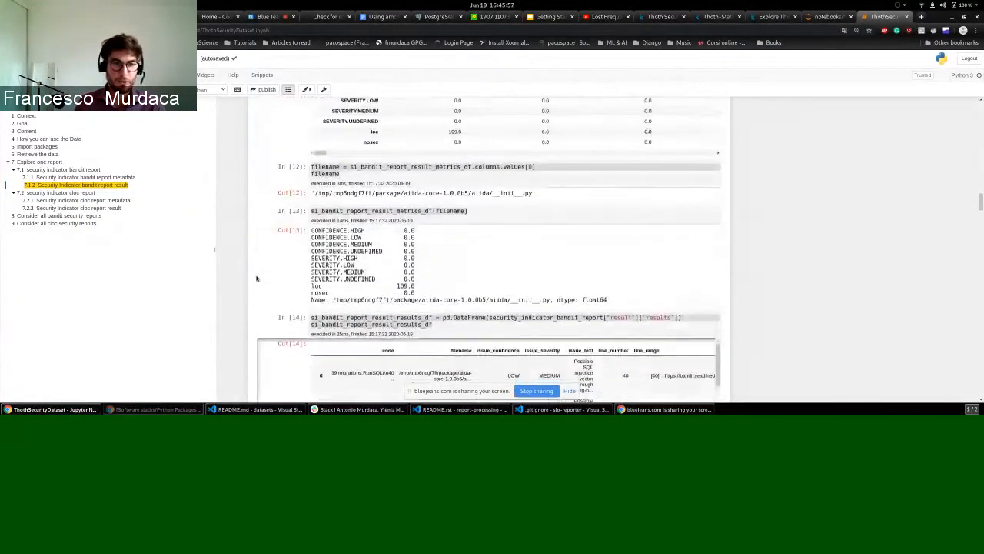
scroll("down", 3)
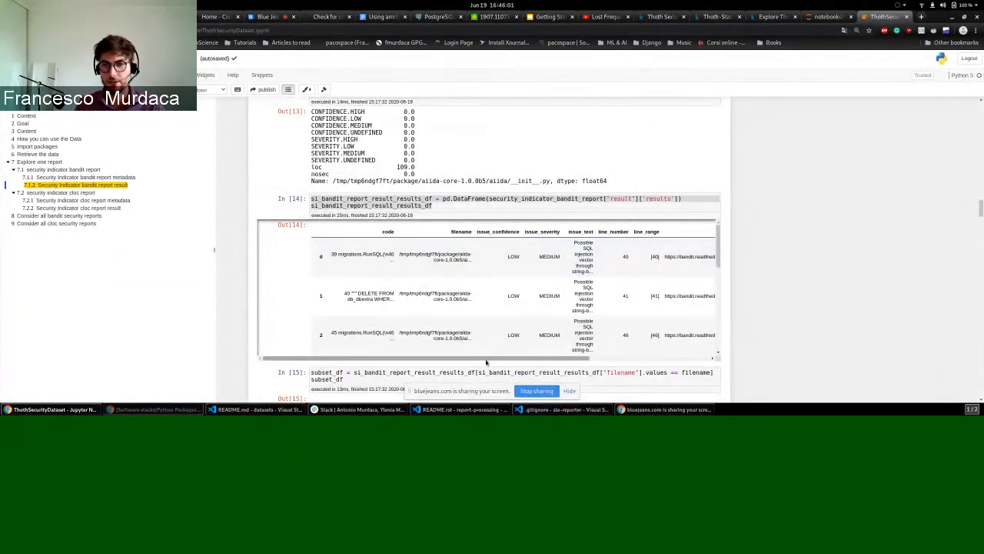
scroll("up", 3)
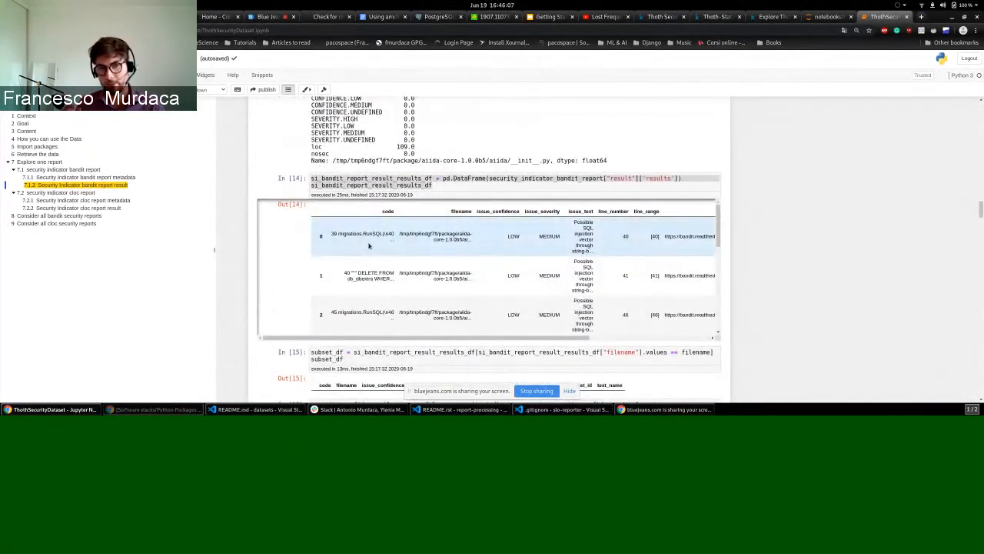
mouse_move(431, 317)
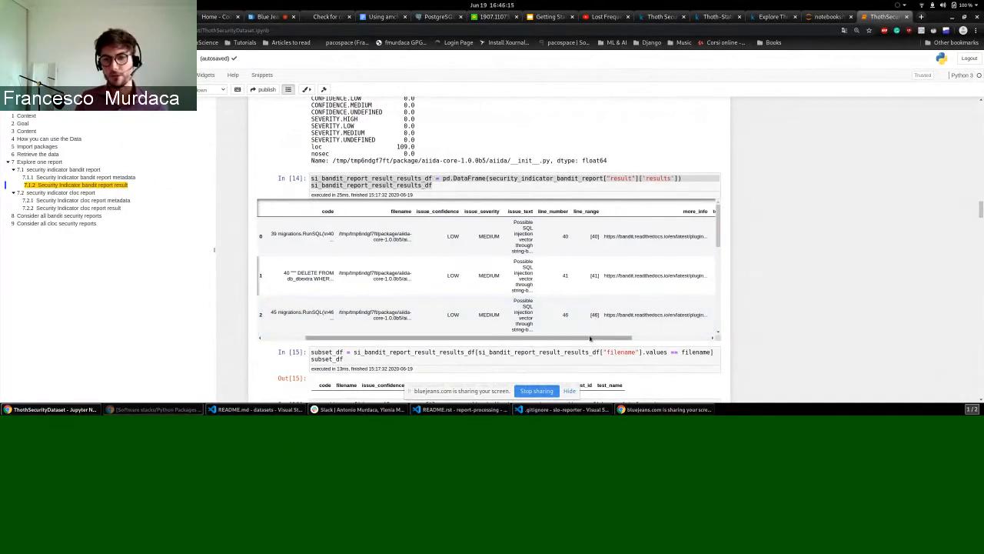
scroll("right", 3)
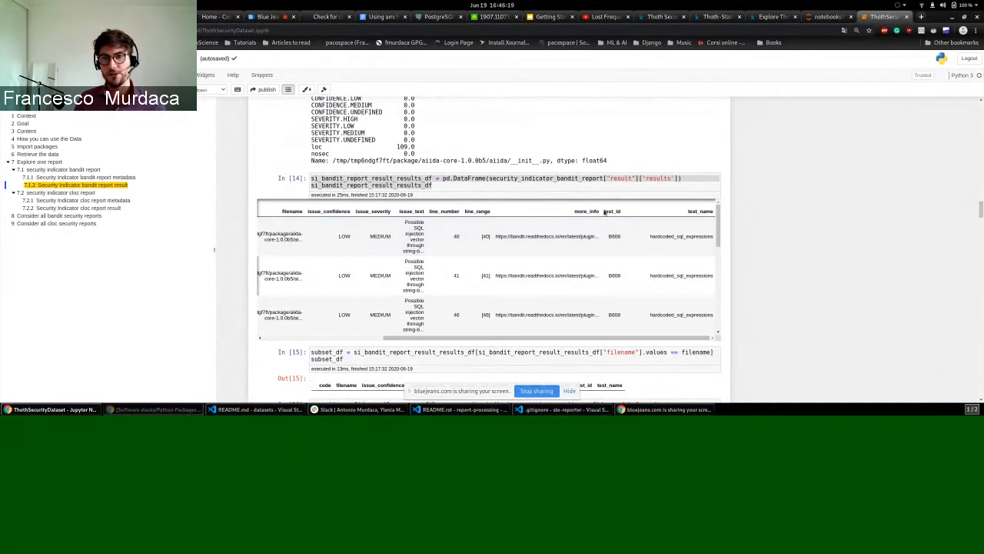
double_click(612, 211)
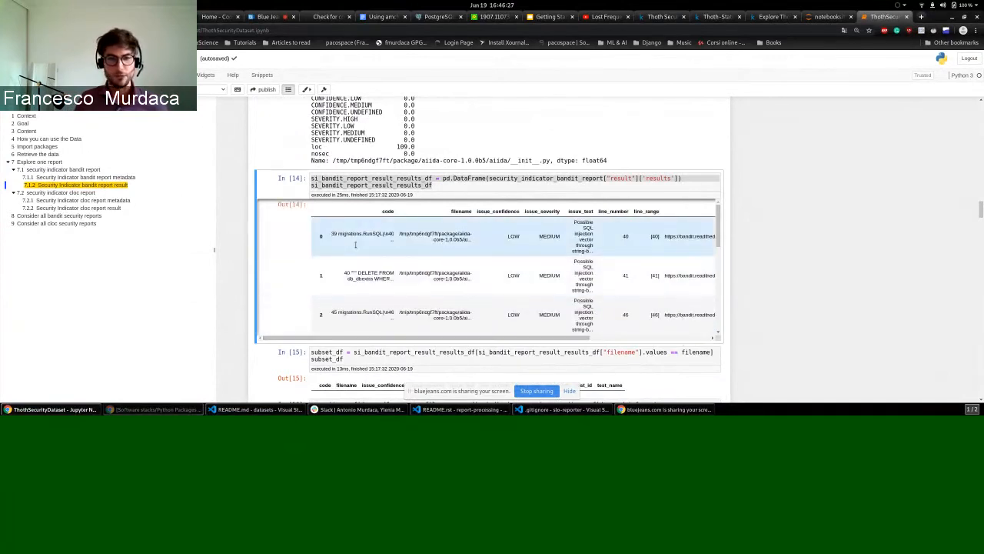
mouse_move(251, 242)
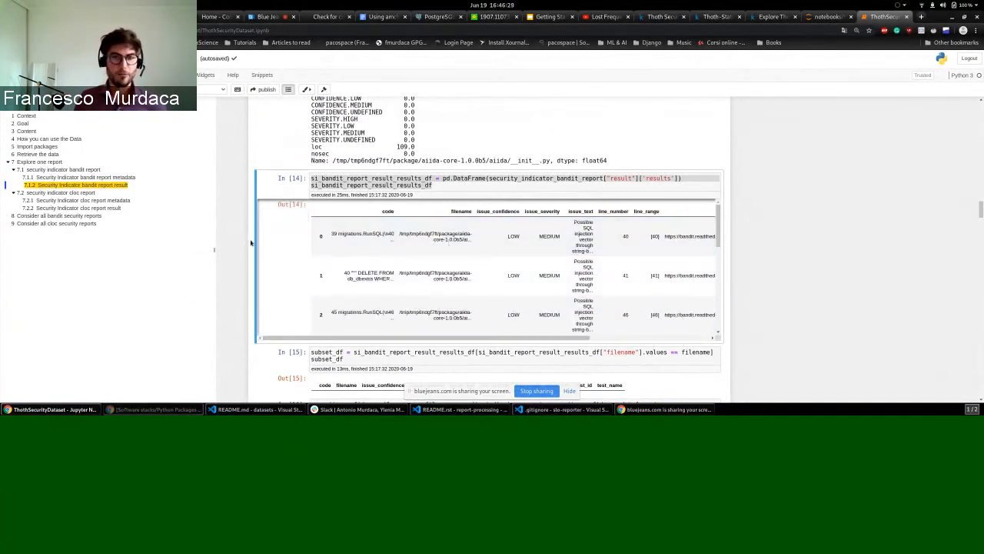
scroll("down", 3)
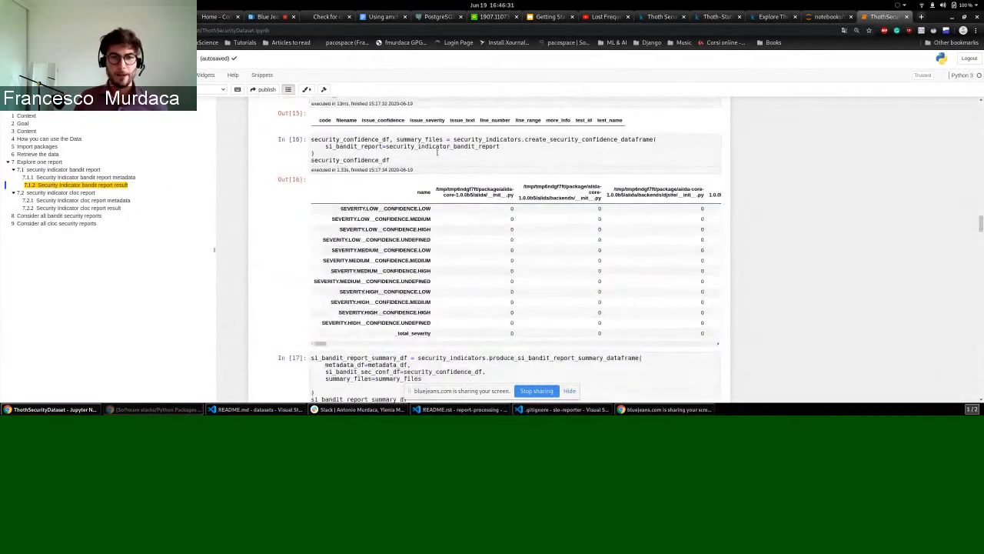
mouse_move(265, 203)
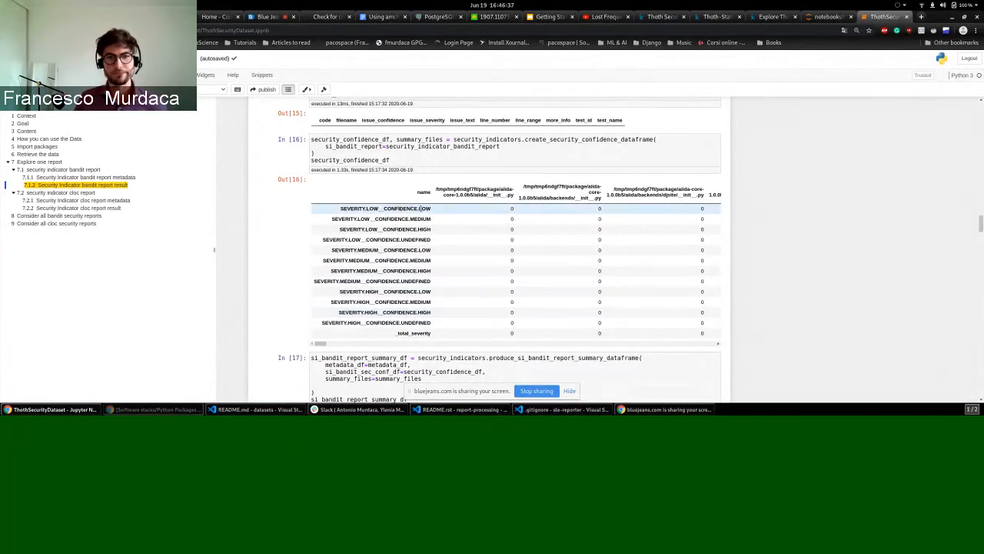
scroll("up", 3)
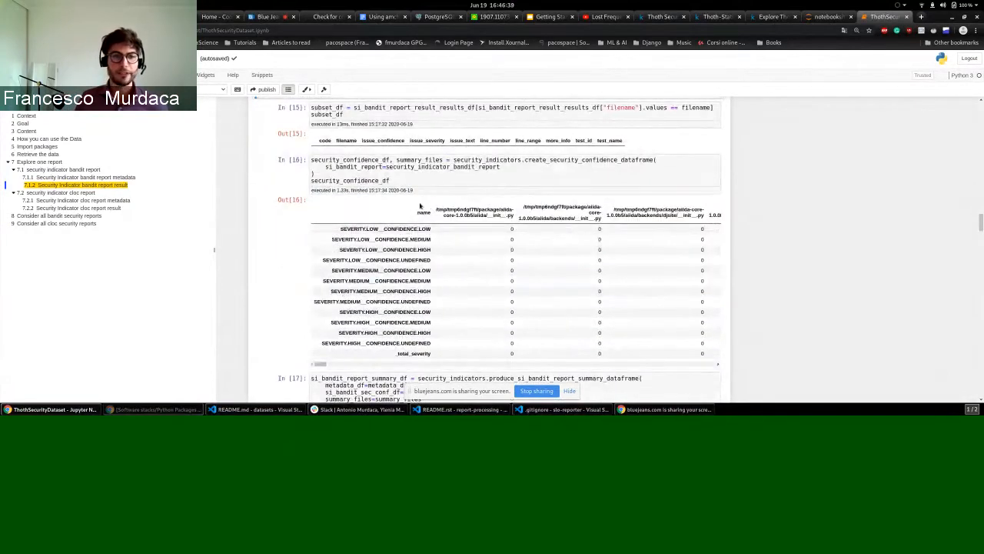
scroll("up", 3)
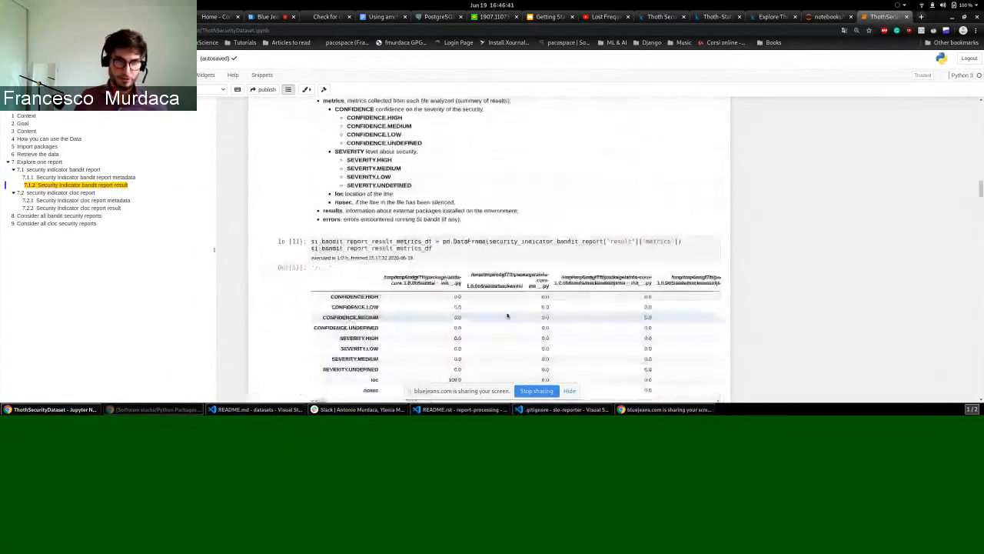
scroll("down", 3)
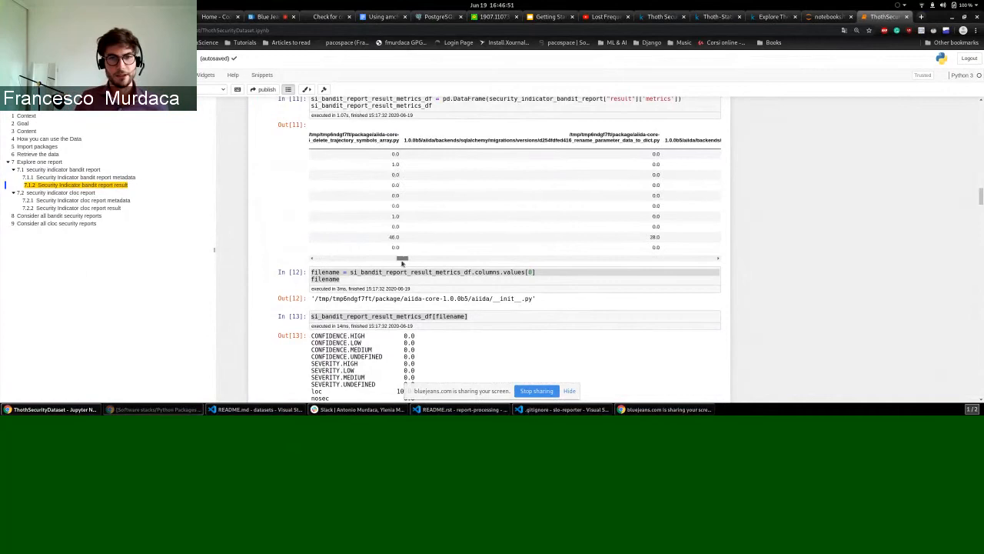
scroll("right", 3)
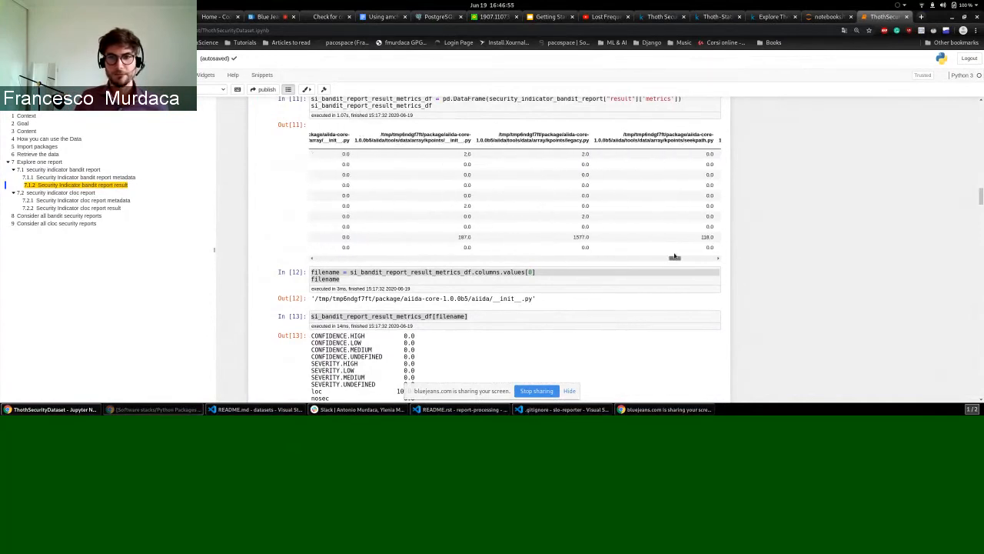
scroll("right", 3)
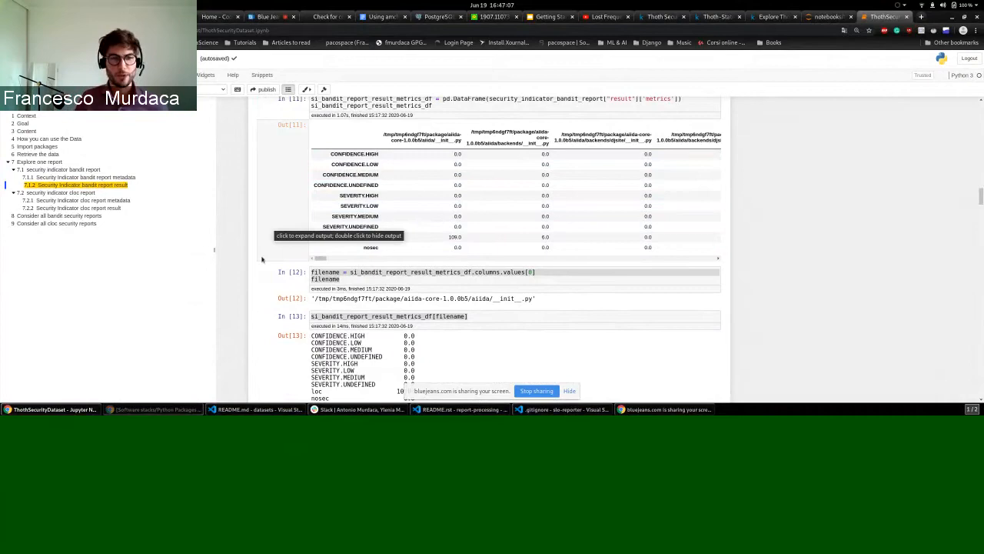
scroll("down", 3)
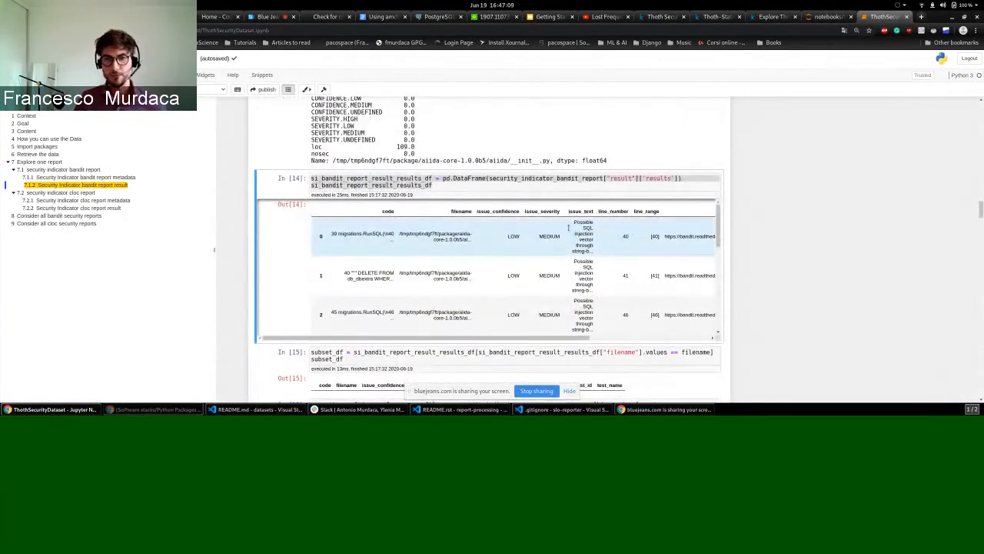
scroll("down", 3)
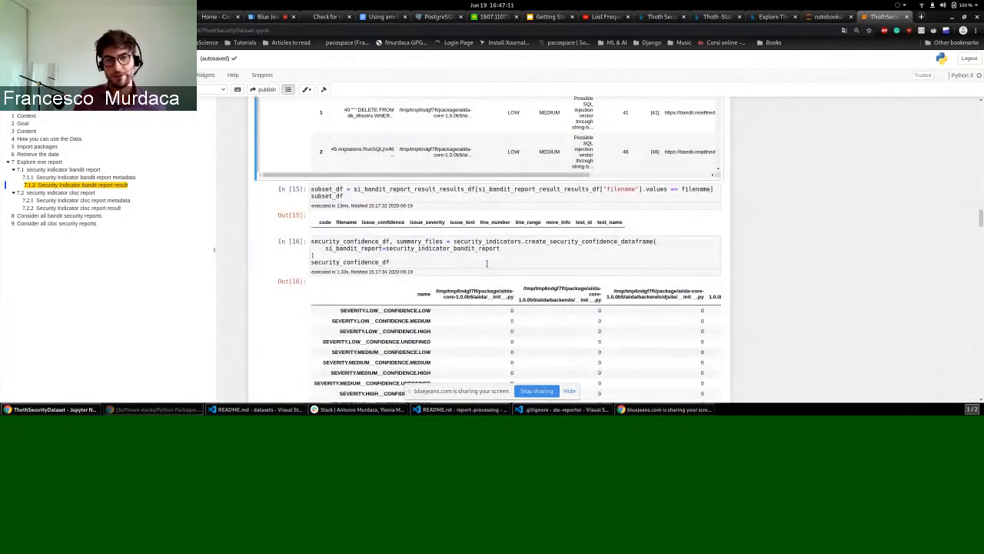
scroll("down", 3)
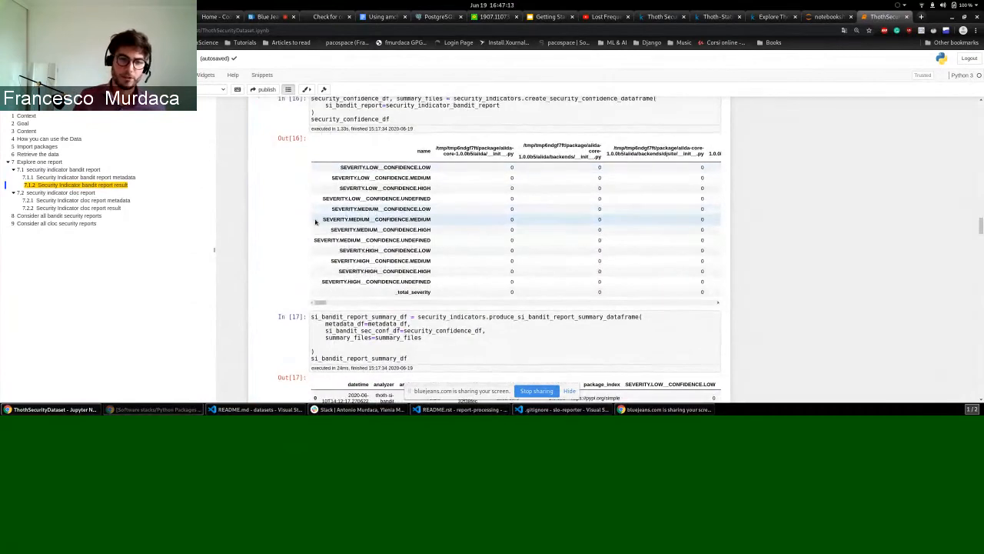
scroll("down", 3)
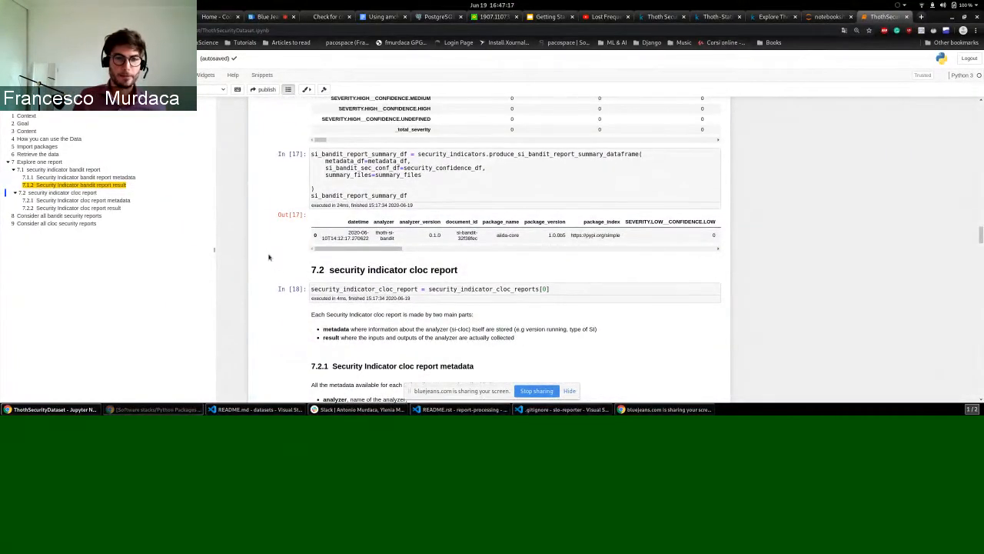
scroll("down", 3)
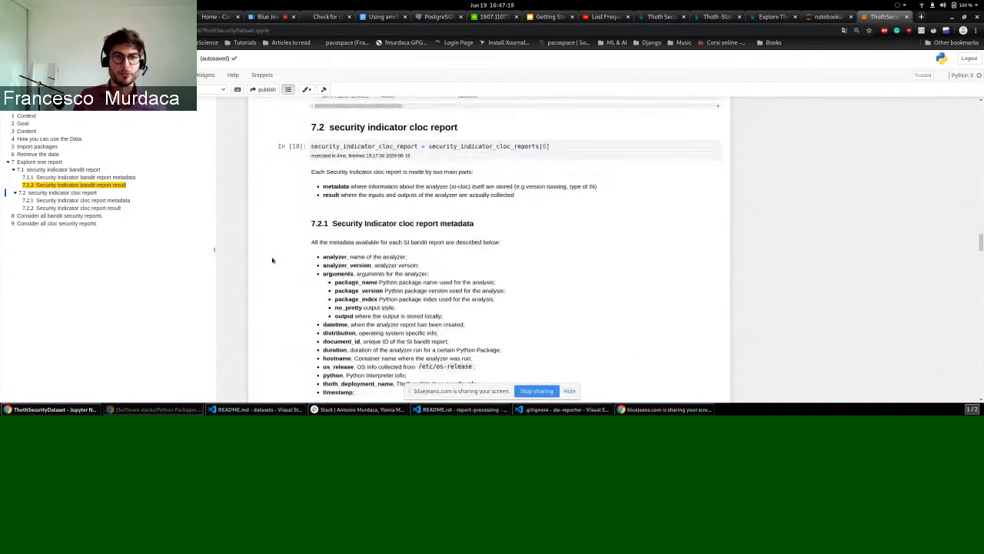
scroll("down", 3)
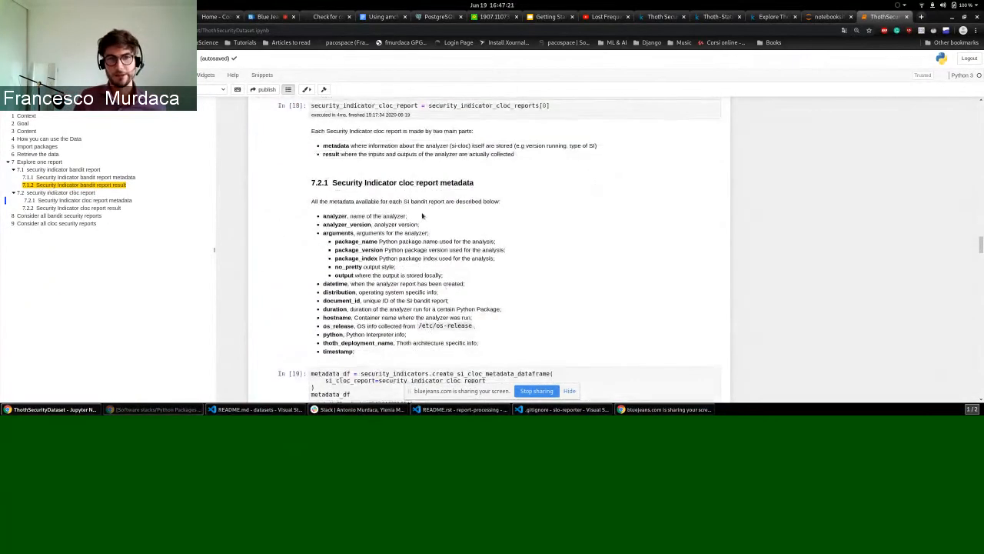
mouse_move(557, 231)
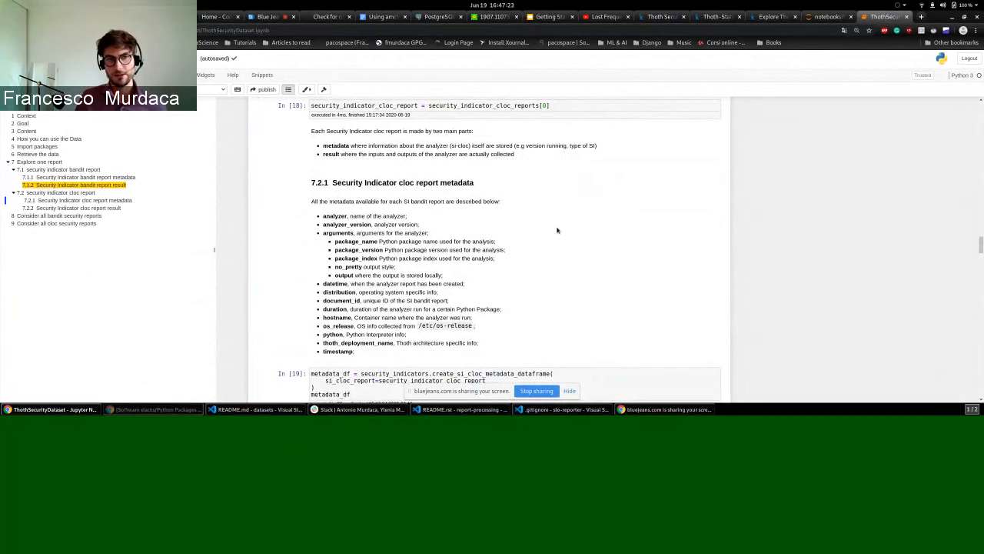
mouse_move(285, 171)
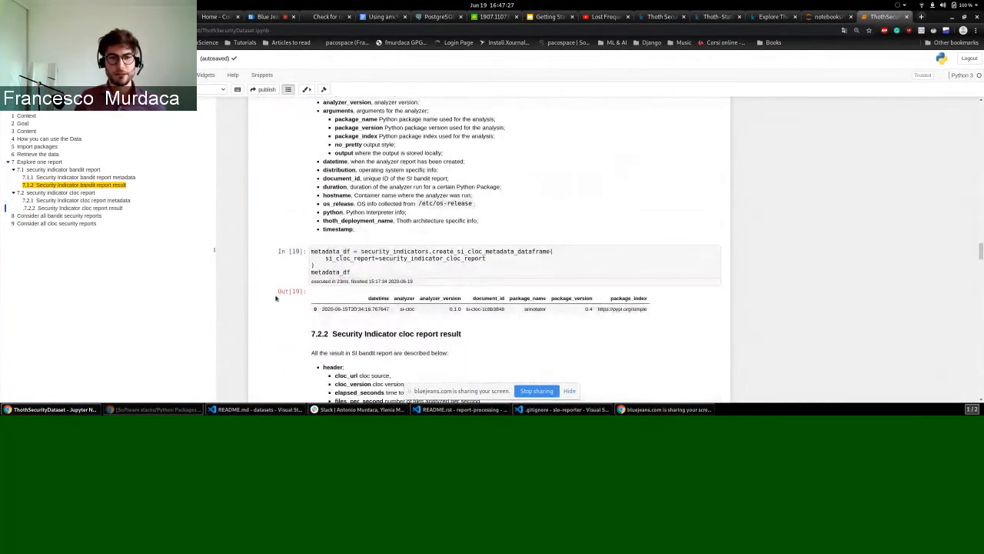
scroll("down", 3)
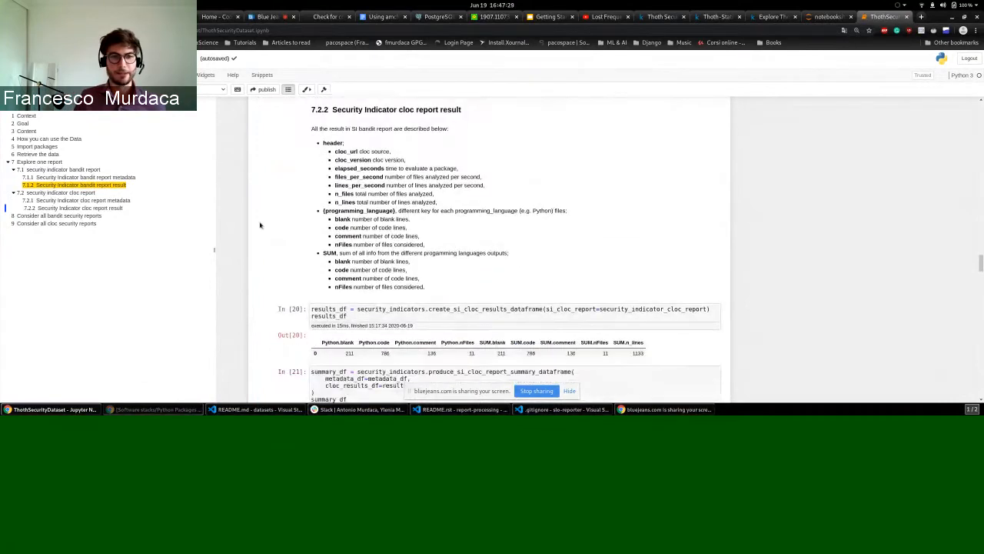
mouse_move(286, 160)
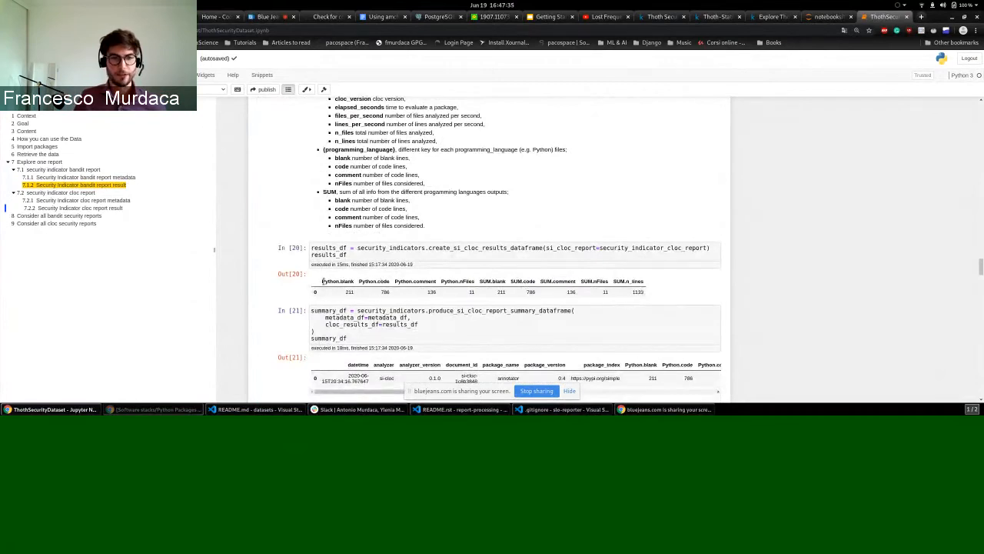
scroll("up", 3)
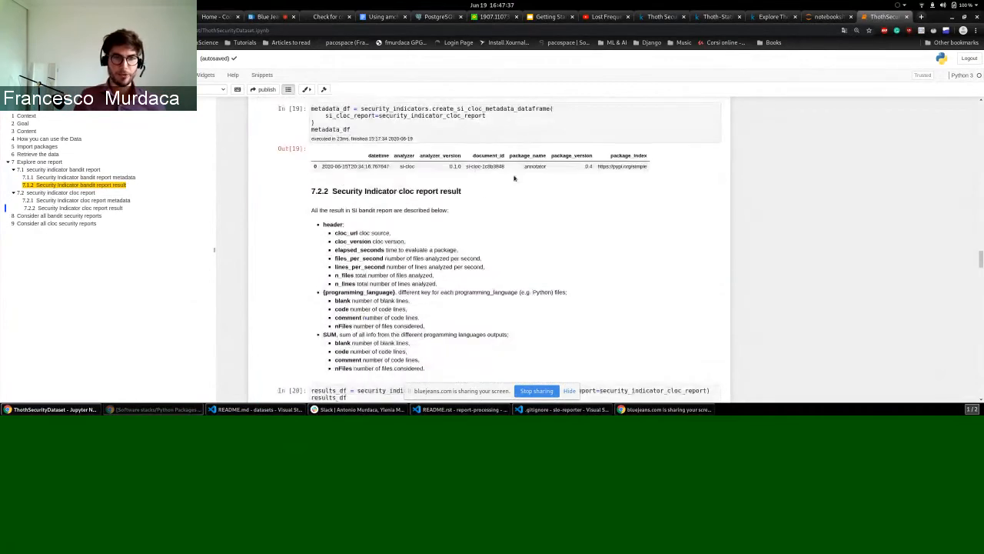
scroll("down", 3)
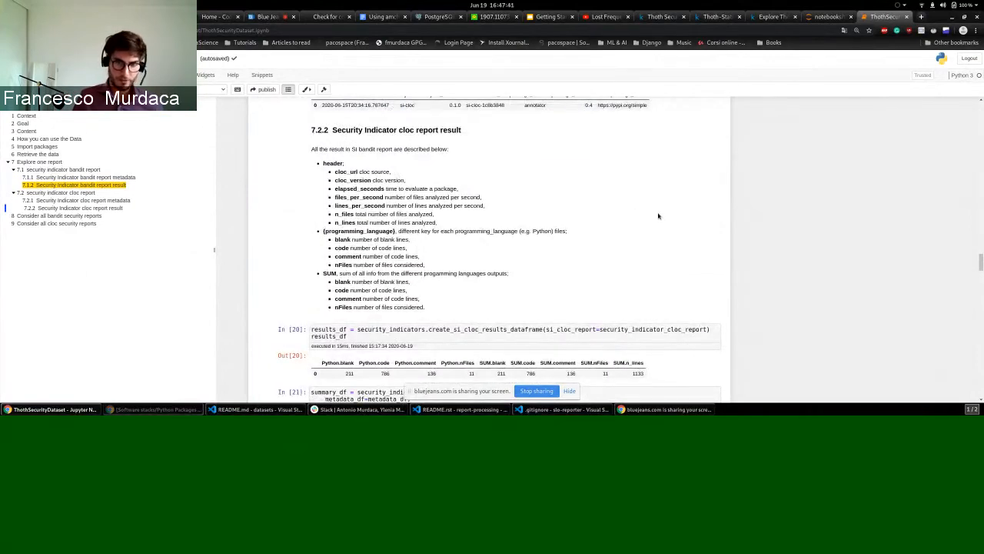
scroll("down", 3)
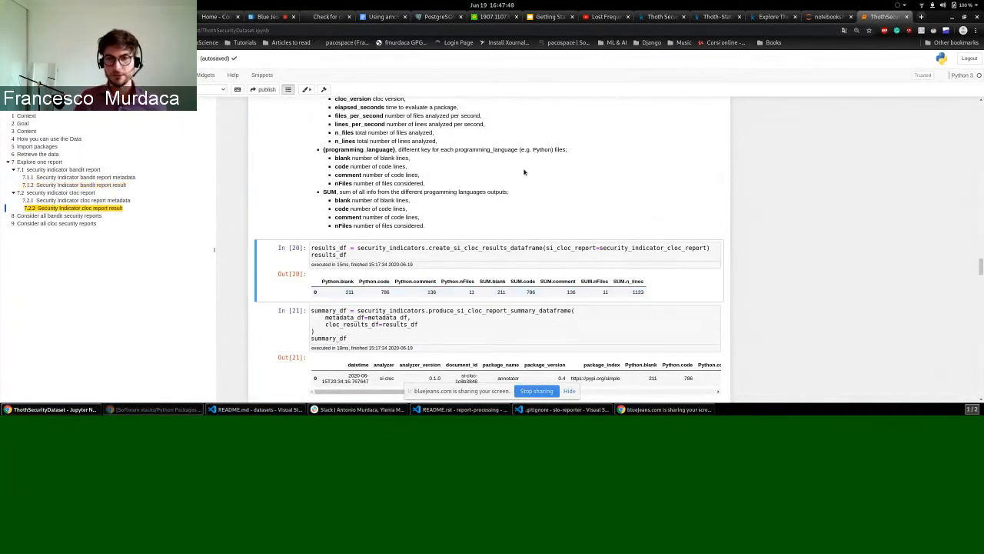
scroll("down", 3)
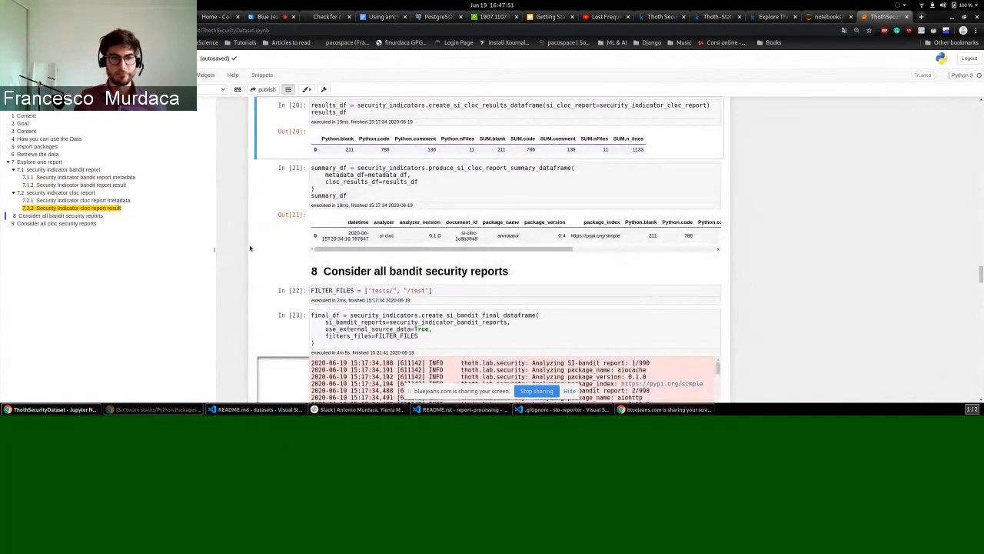
scroll("down", 3)
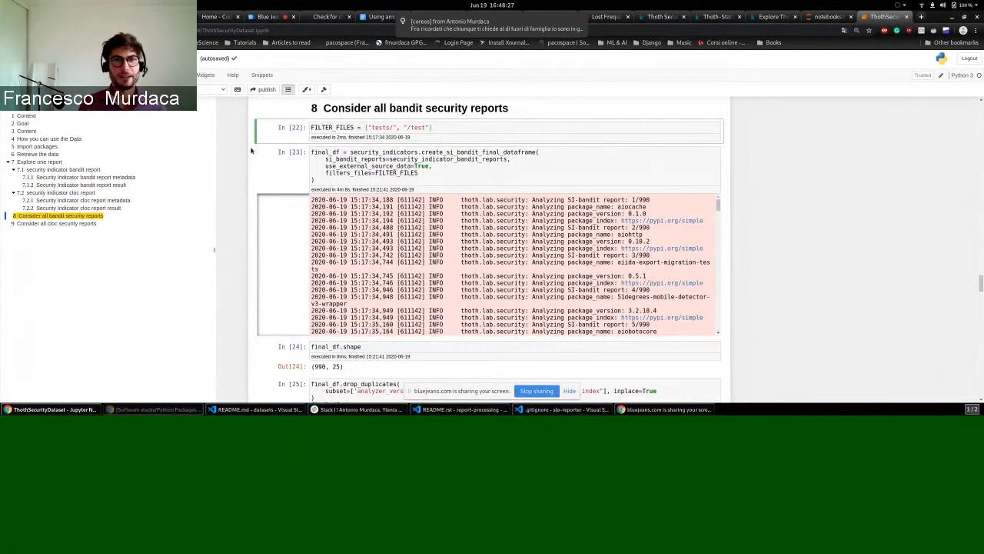
left_click(511, 126)
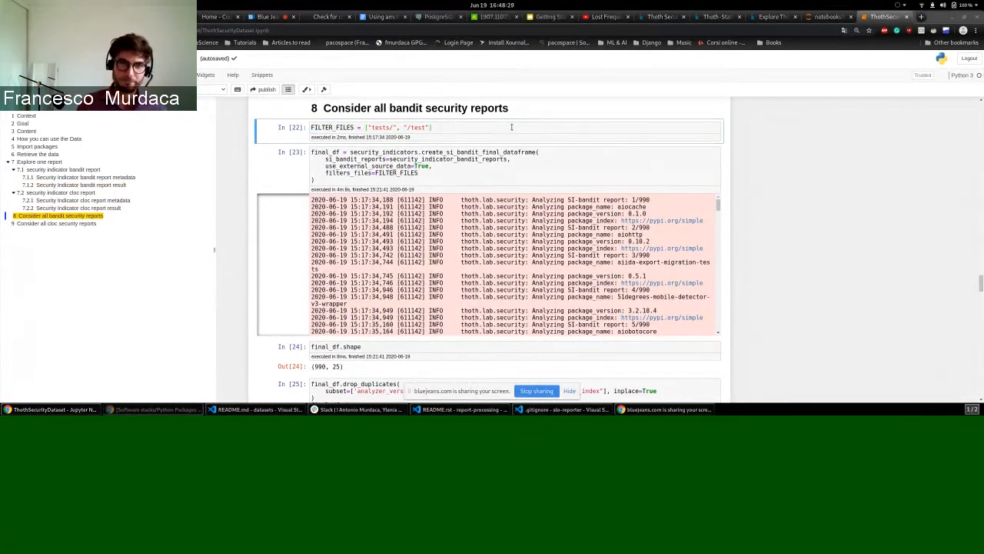
mouse_move(445, 151)
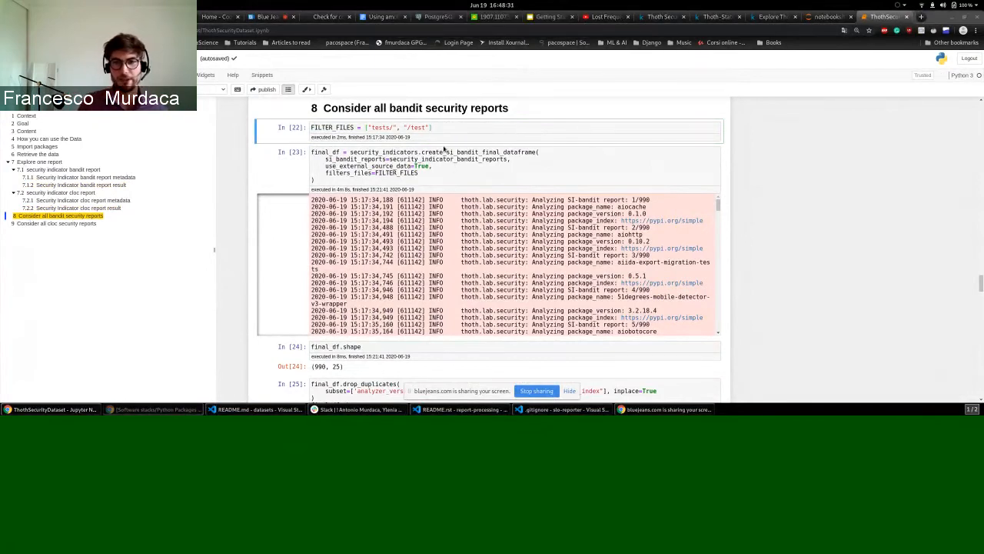
scroll("down", 3)
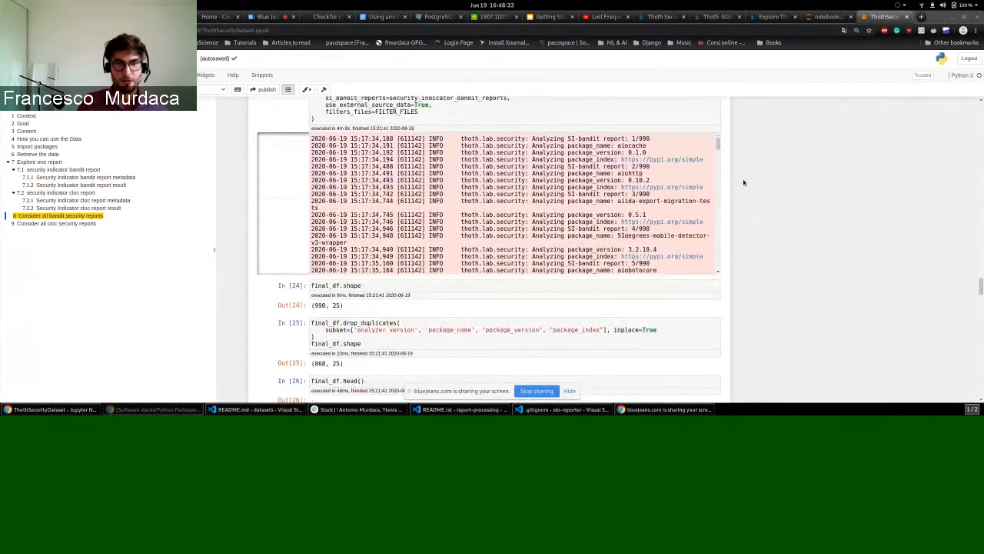
scroll("up", 3)
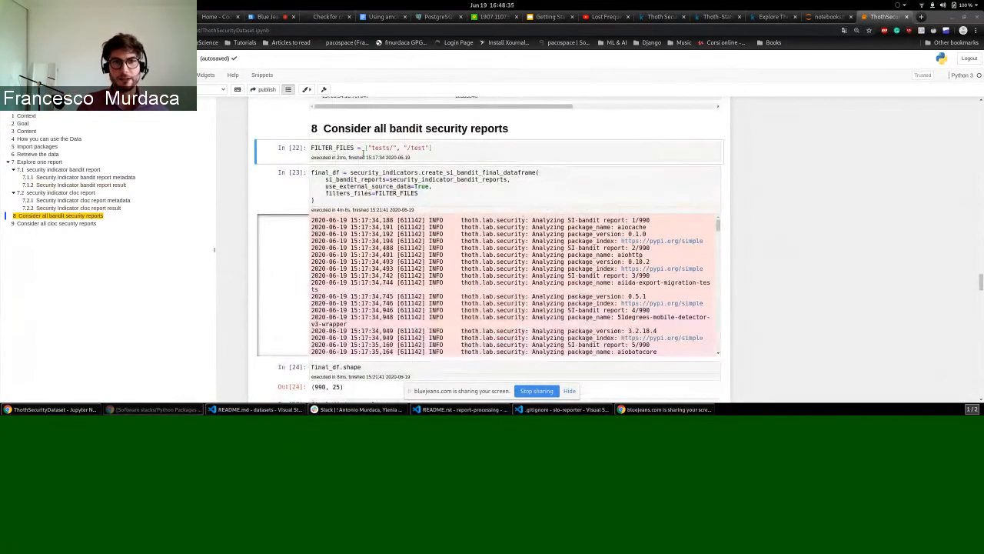
scroll("down", 3)
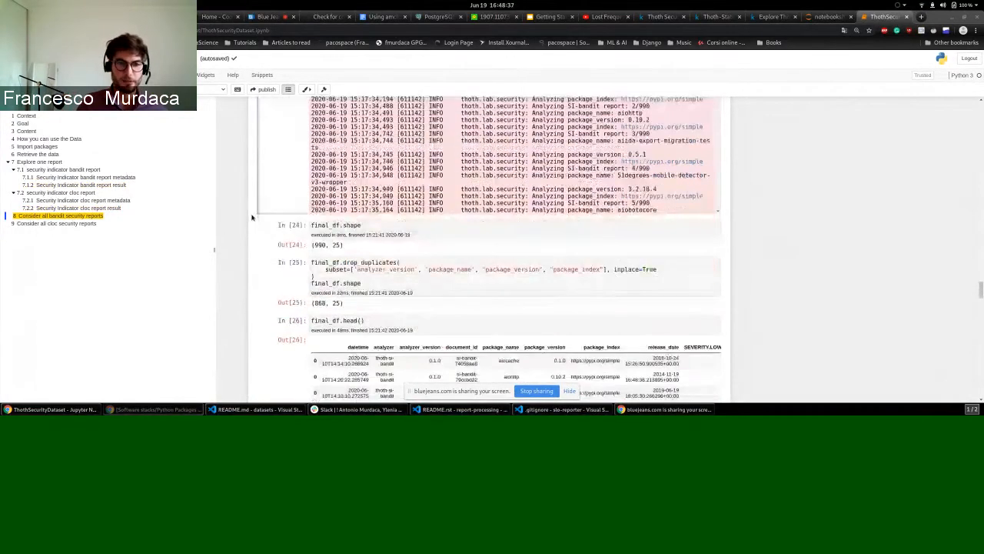
scroll("down", 3)
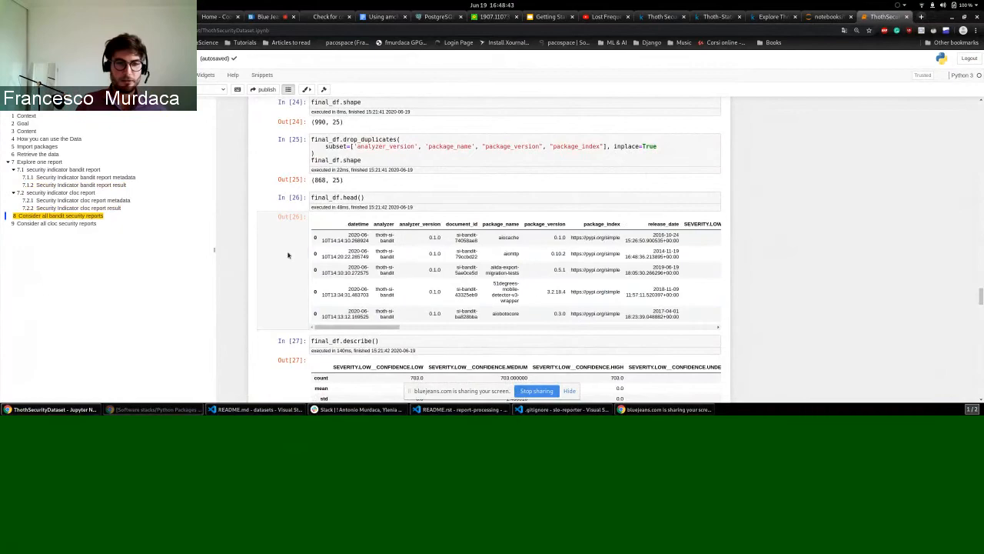
scroll("down", 3)
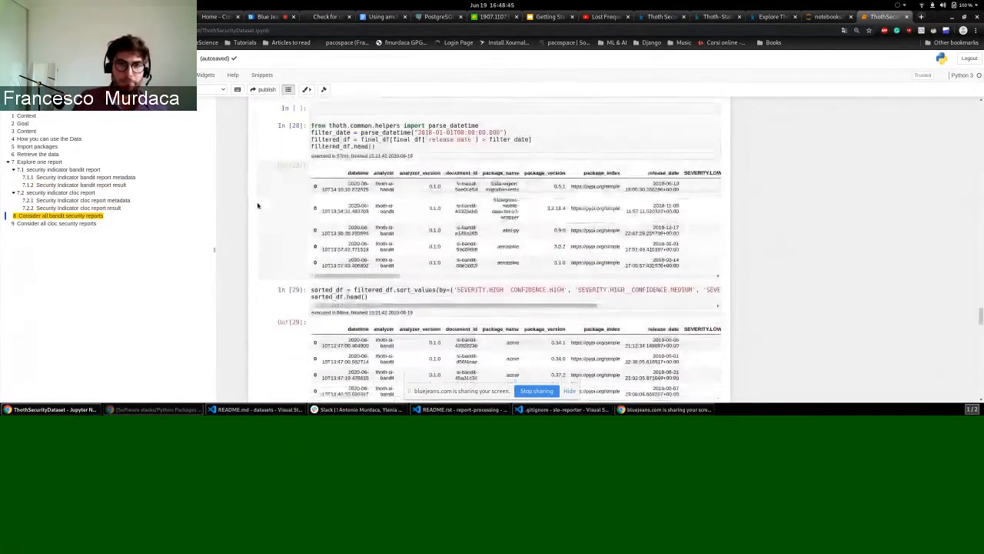
scroll("up", 3)
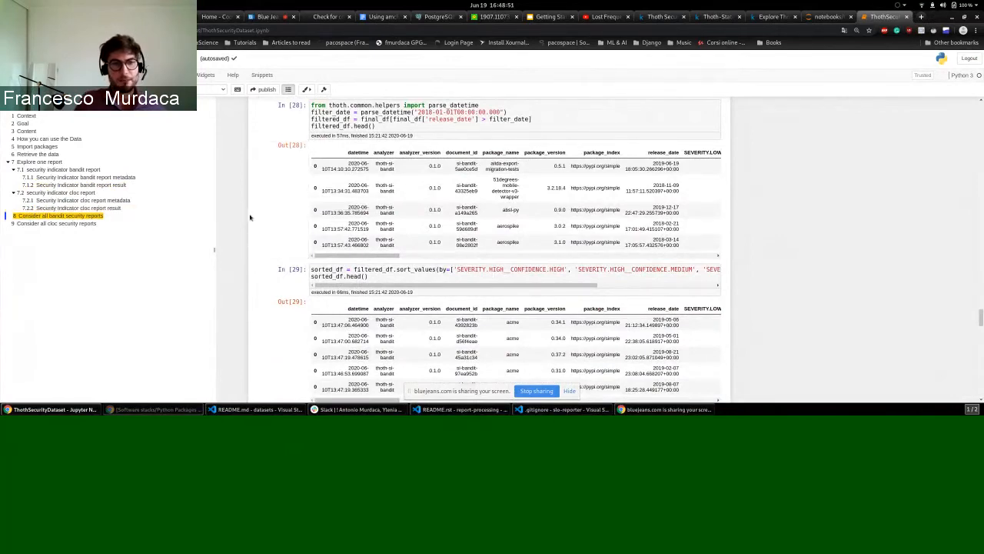
scroll("down", 3)
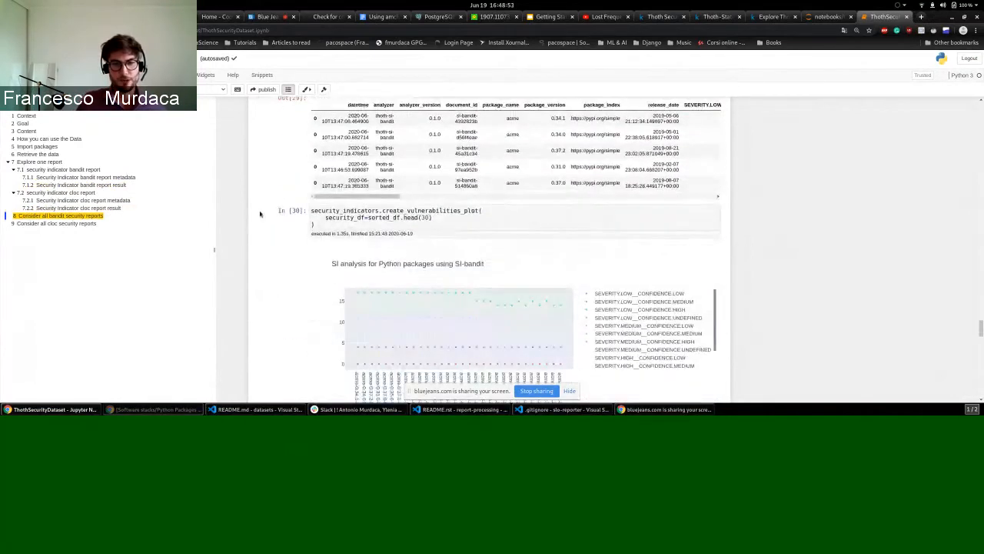
scroll("down", 3)
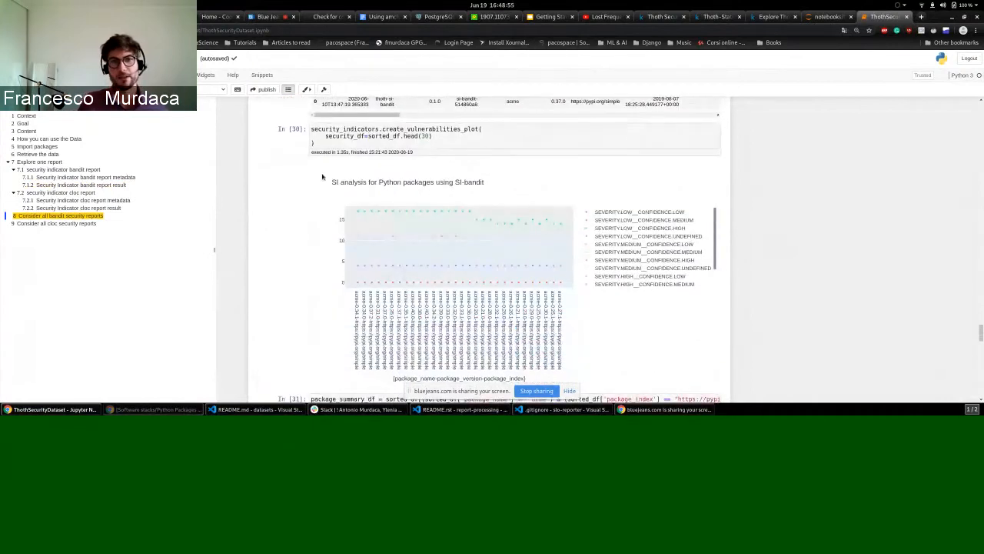
scroll("up", 3)
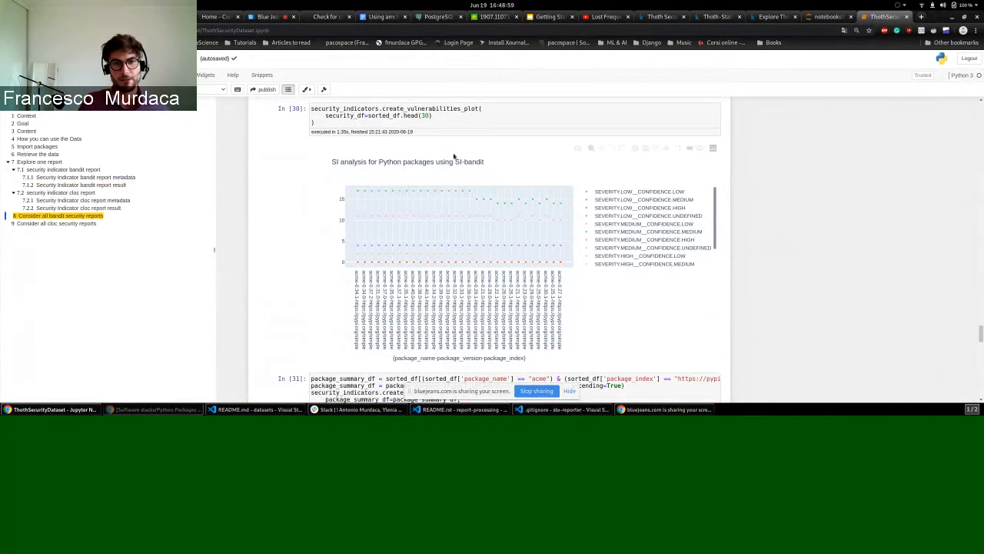
mouse_move(274, 145)
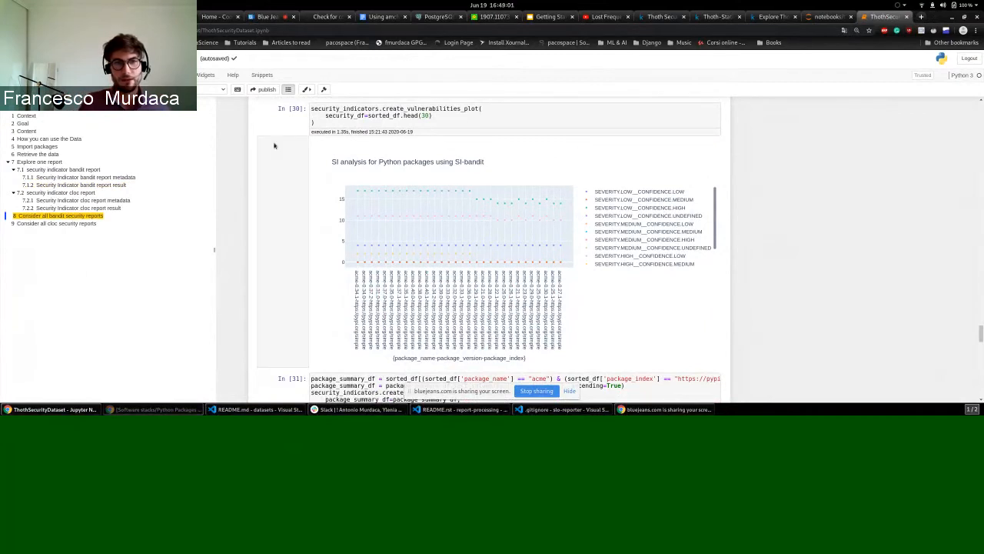
mouse_move(292, 200)
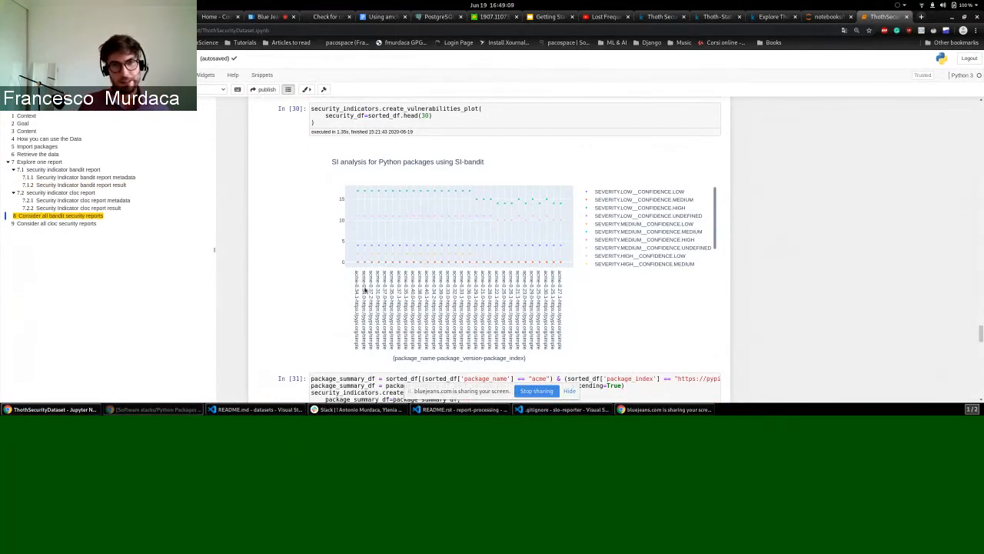
scroll("up", 3)
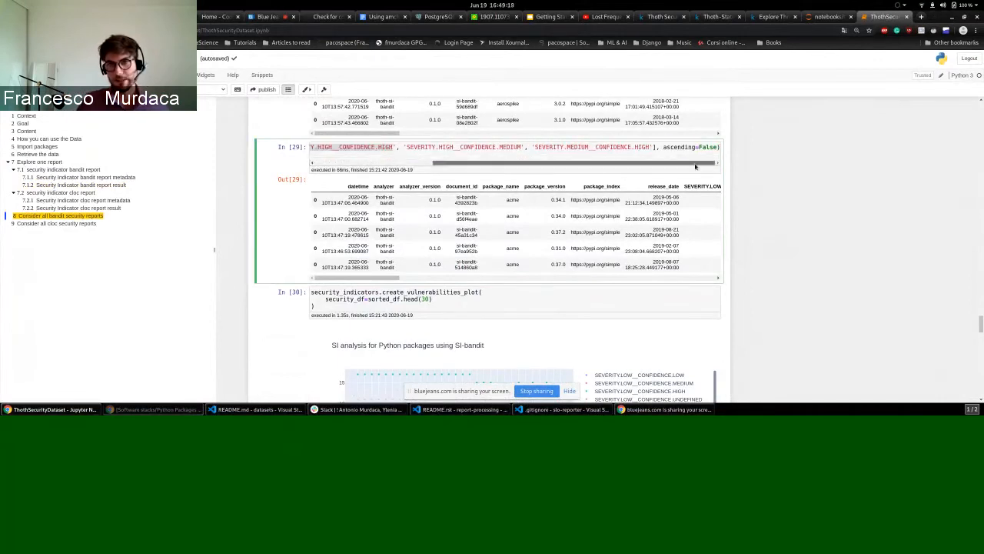
scroll("down", 3)
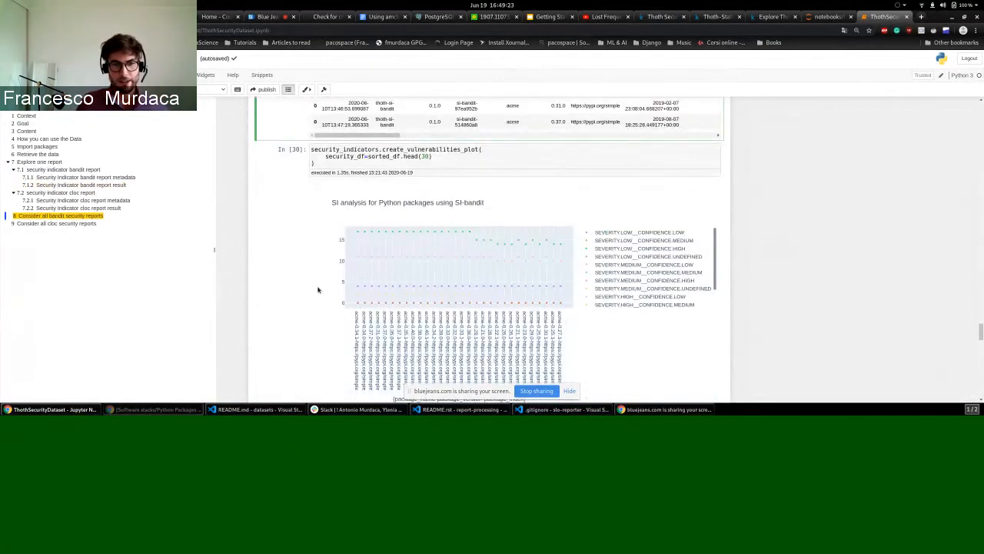
scroll("down", 3)
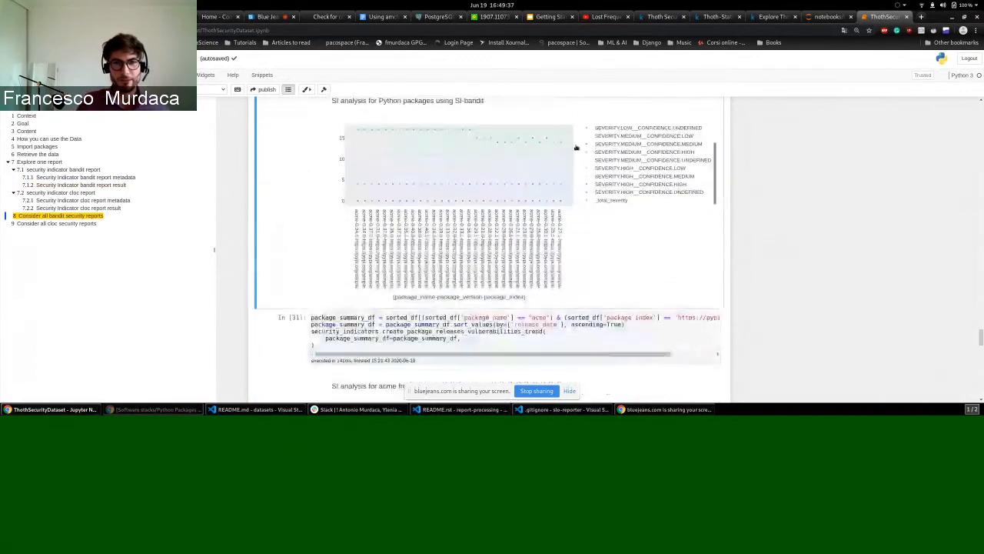
scroll("down", 3)
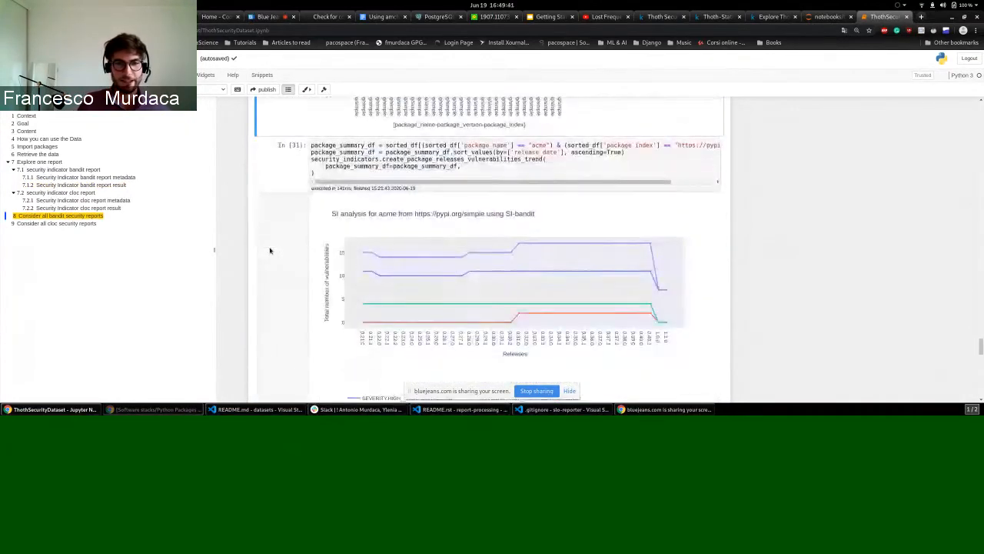
scroll("up", 3)
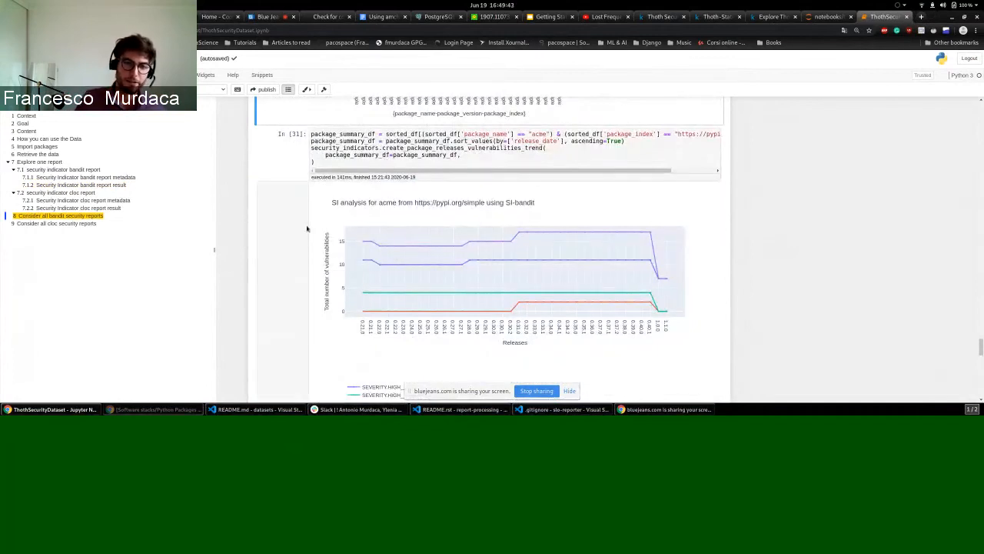
mouse_move(264, 338)
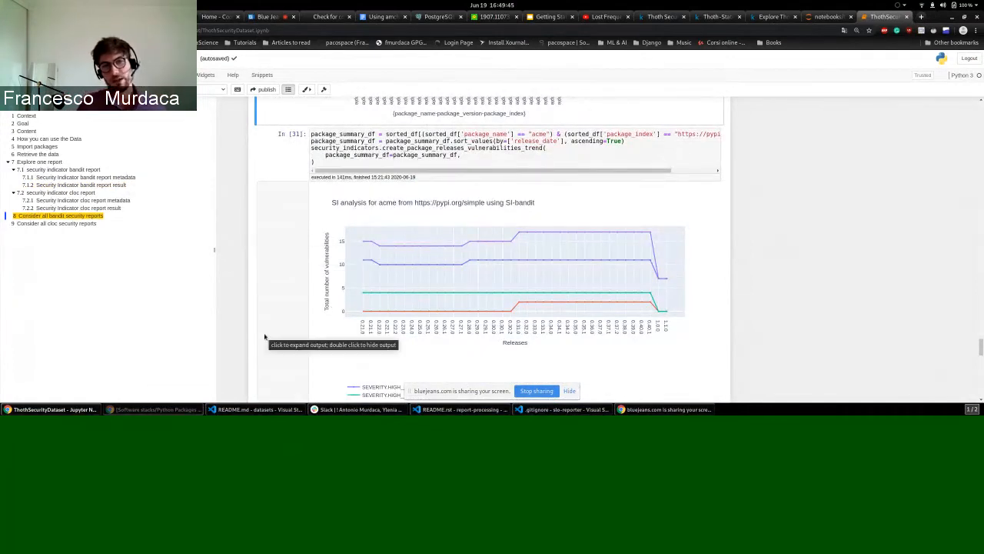
mouse_move(372, 350)
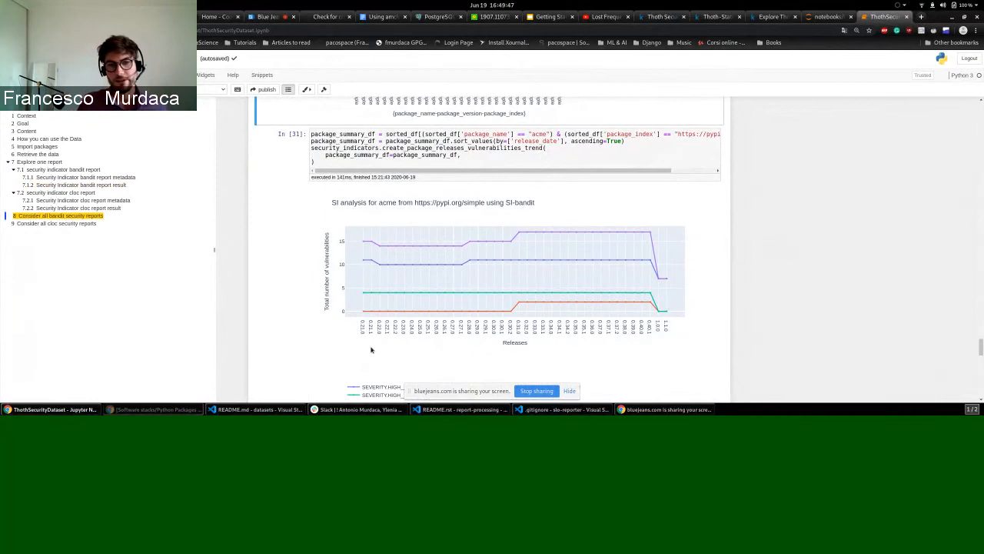
scroll("down", 3)
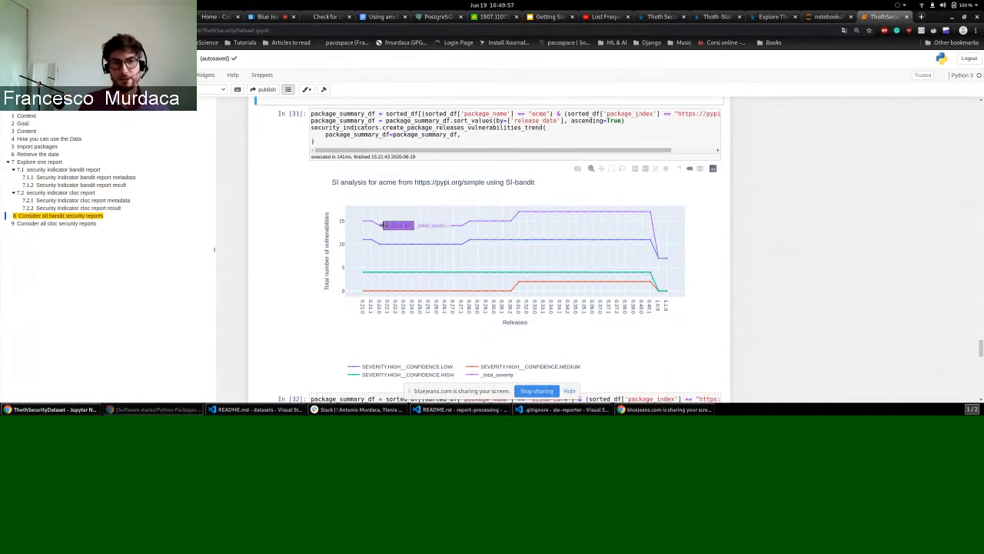
mouse_move(686, 274)
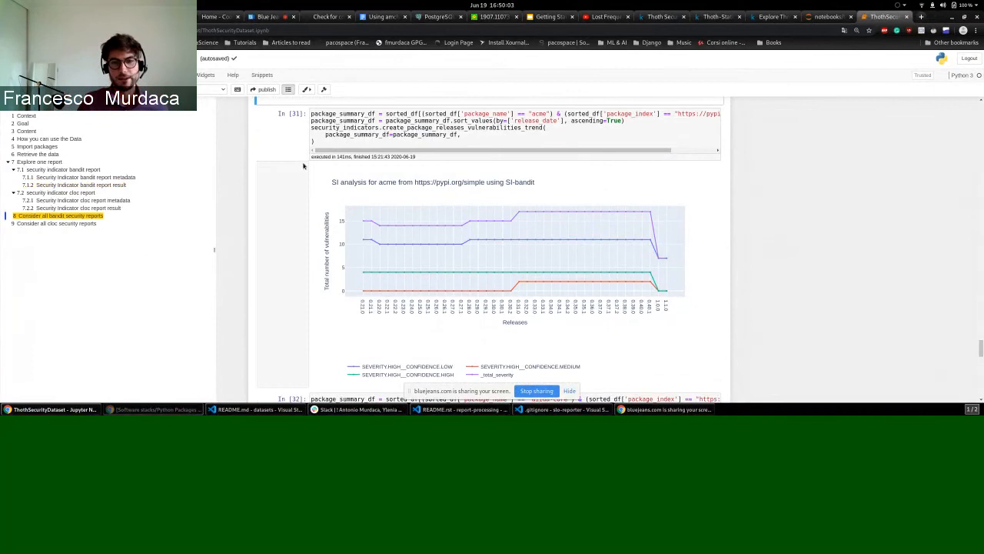
mouse_move(277, 212)
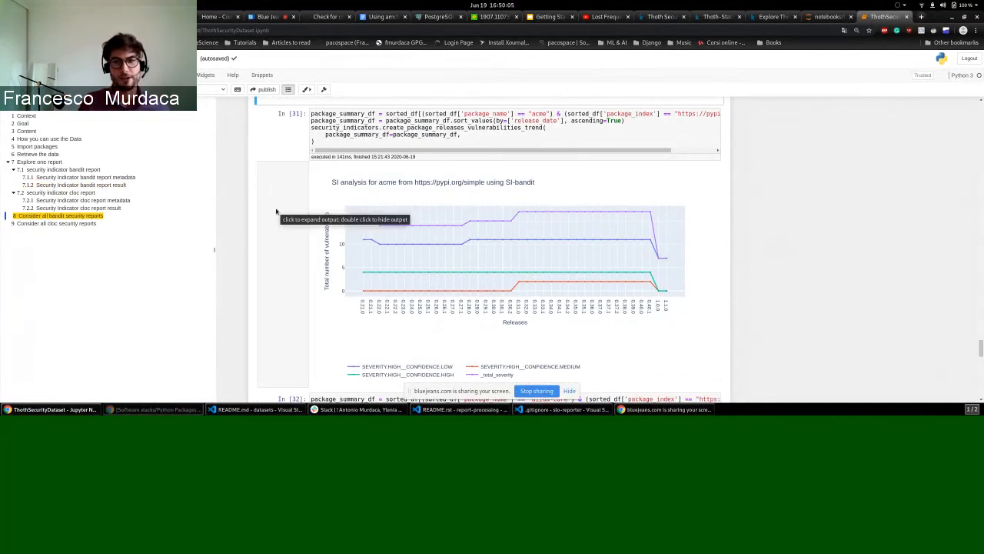
mouse_move(262, 185)
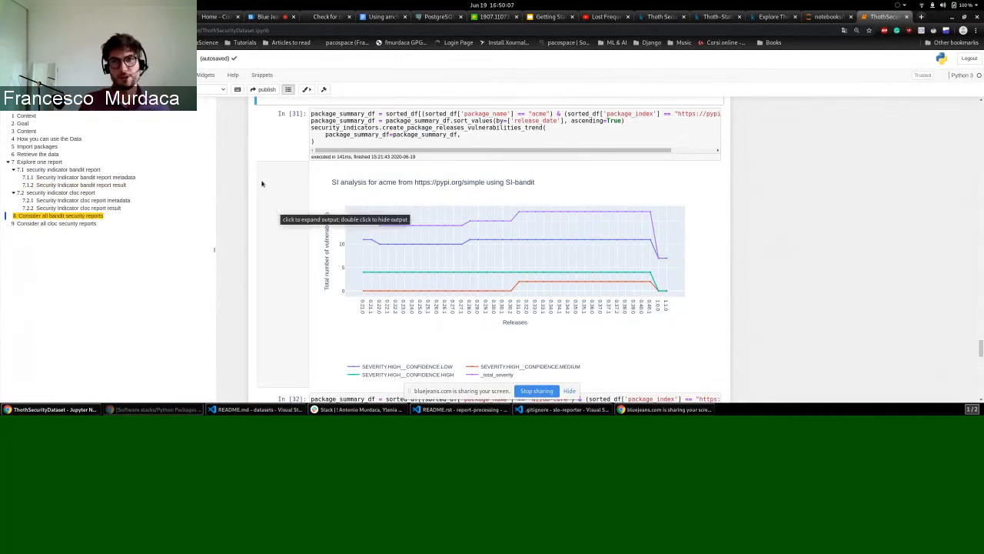
mouse_move(228, 222)
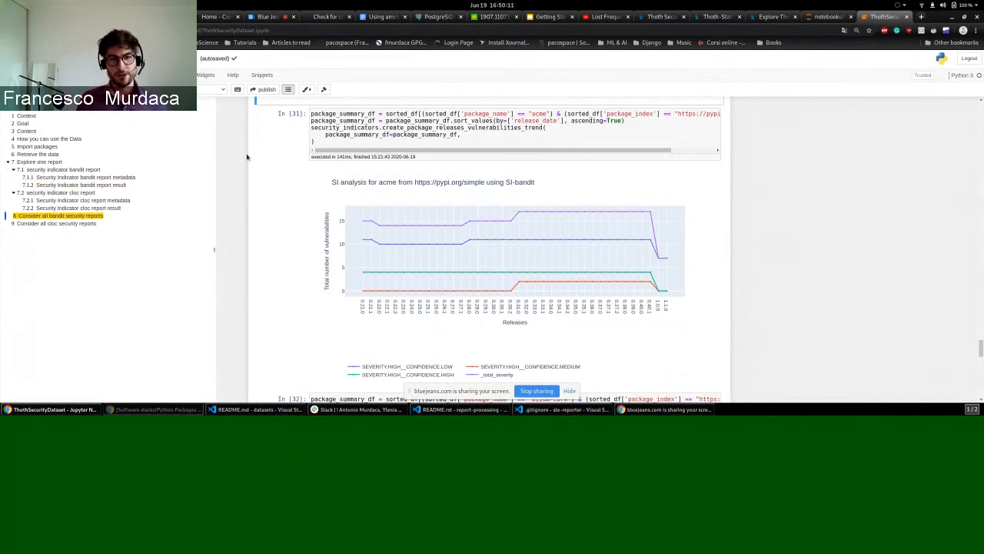
scroll("down", 3)
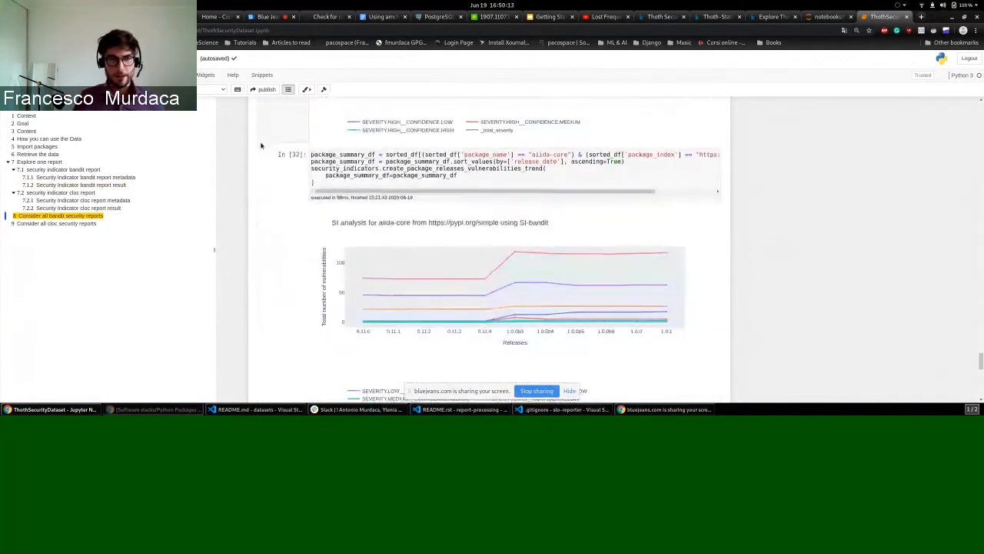
View section 9's combined cloc reports dataframe, return to the Table of Contents, then switch to the BlueJeans call
scroll("down", 3)
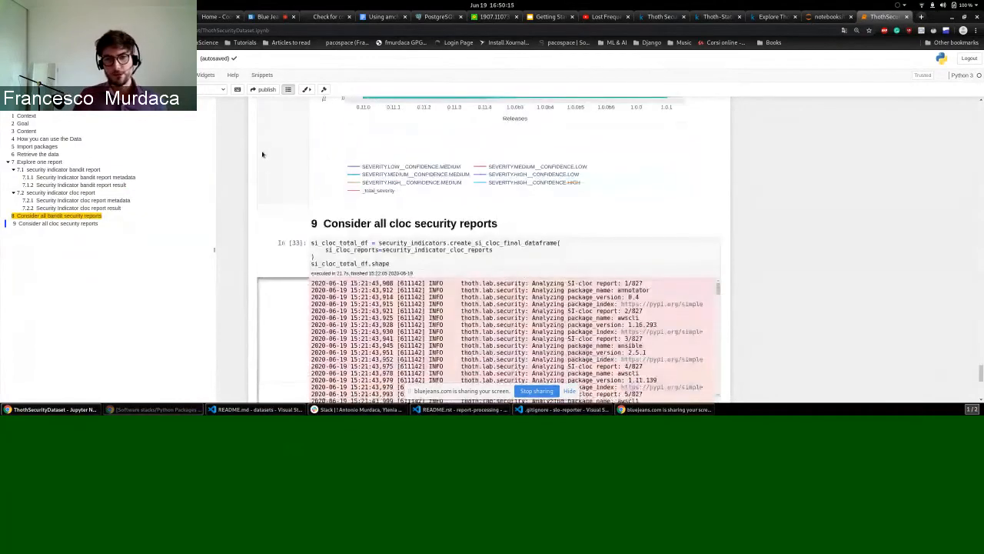
scroll("down", 3)
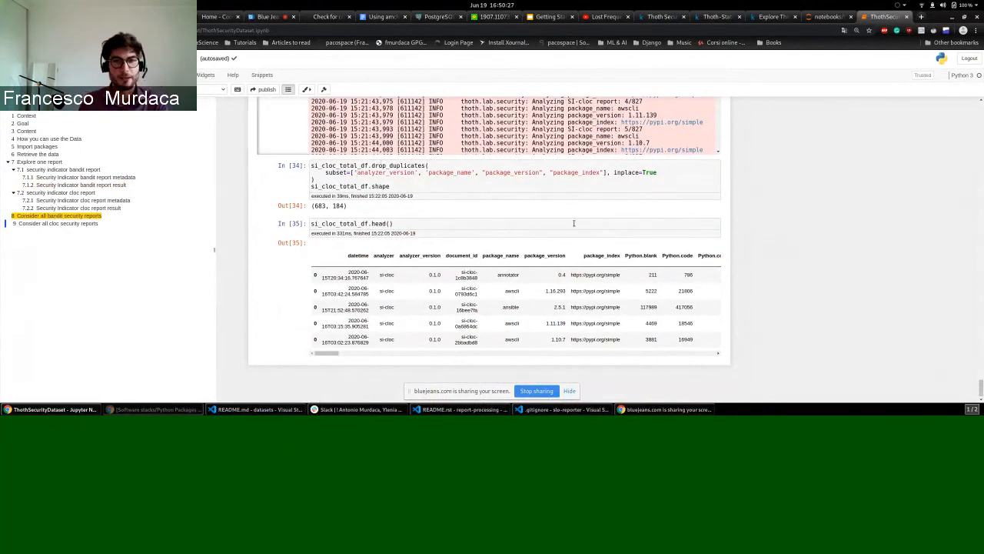
mouse_move(588, 209)
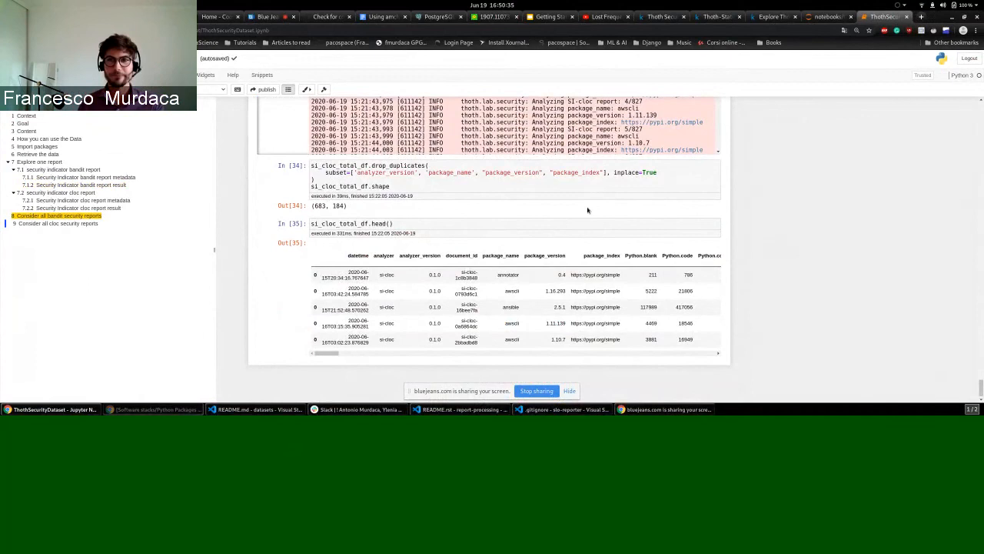
mouse_move(668, 215)
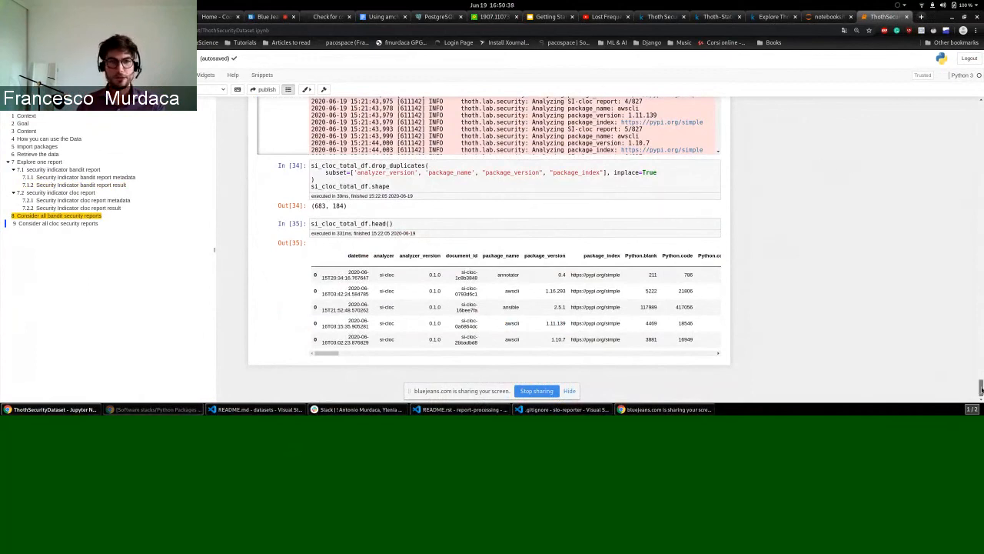
scroll("up", 3)
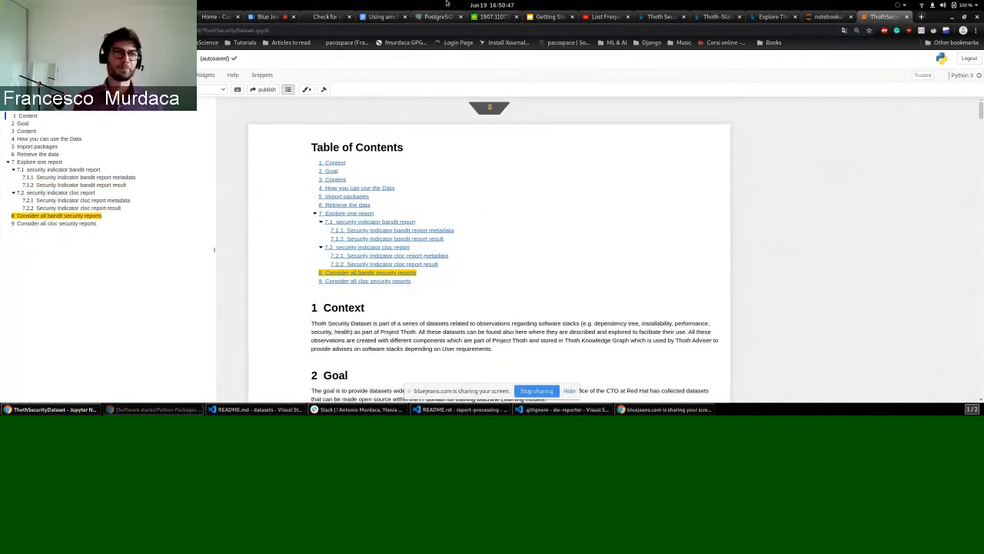
left_click(267, 15)
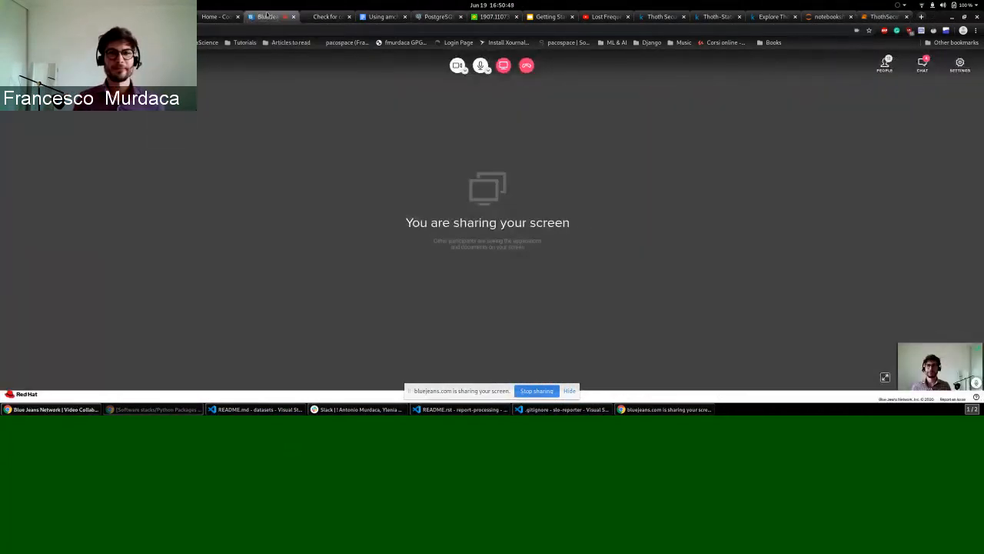